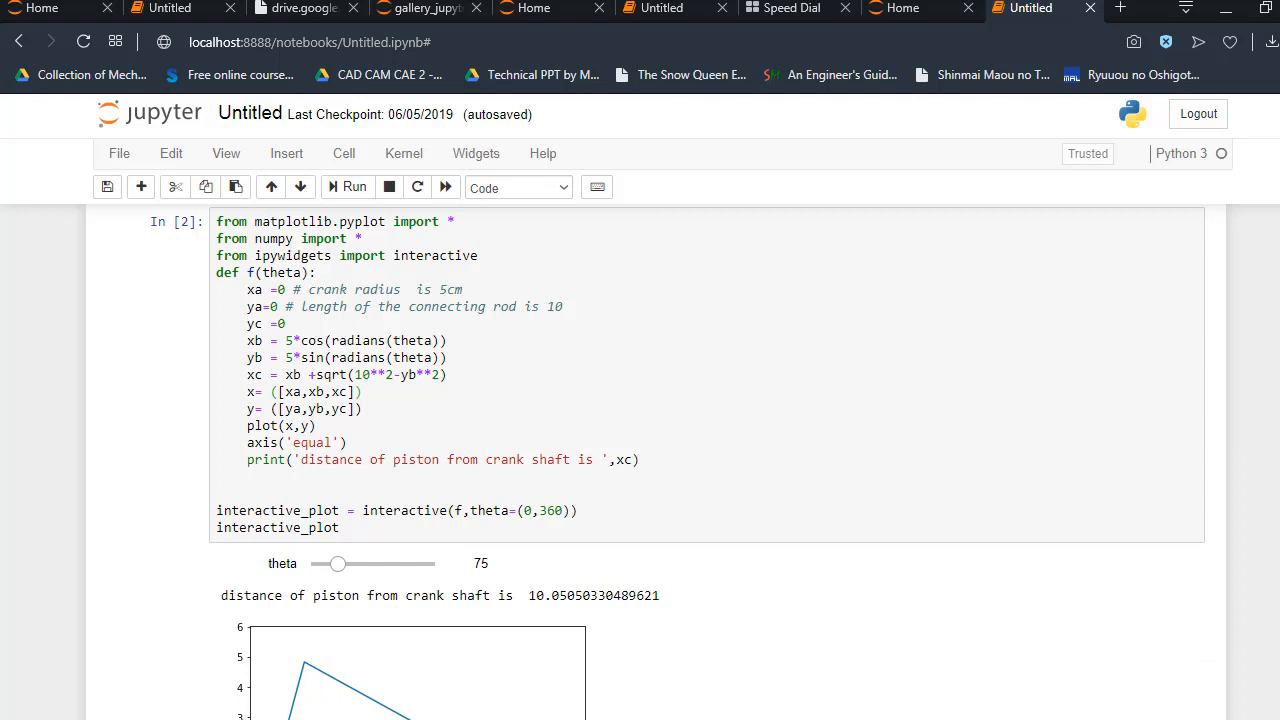
Raise theta stepwise through 118, 177 and 191 to 211, giving piston distance about 5.38
{"action": "scroll", "scroll_direction": "down", "scroll_amount": 3}
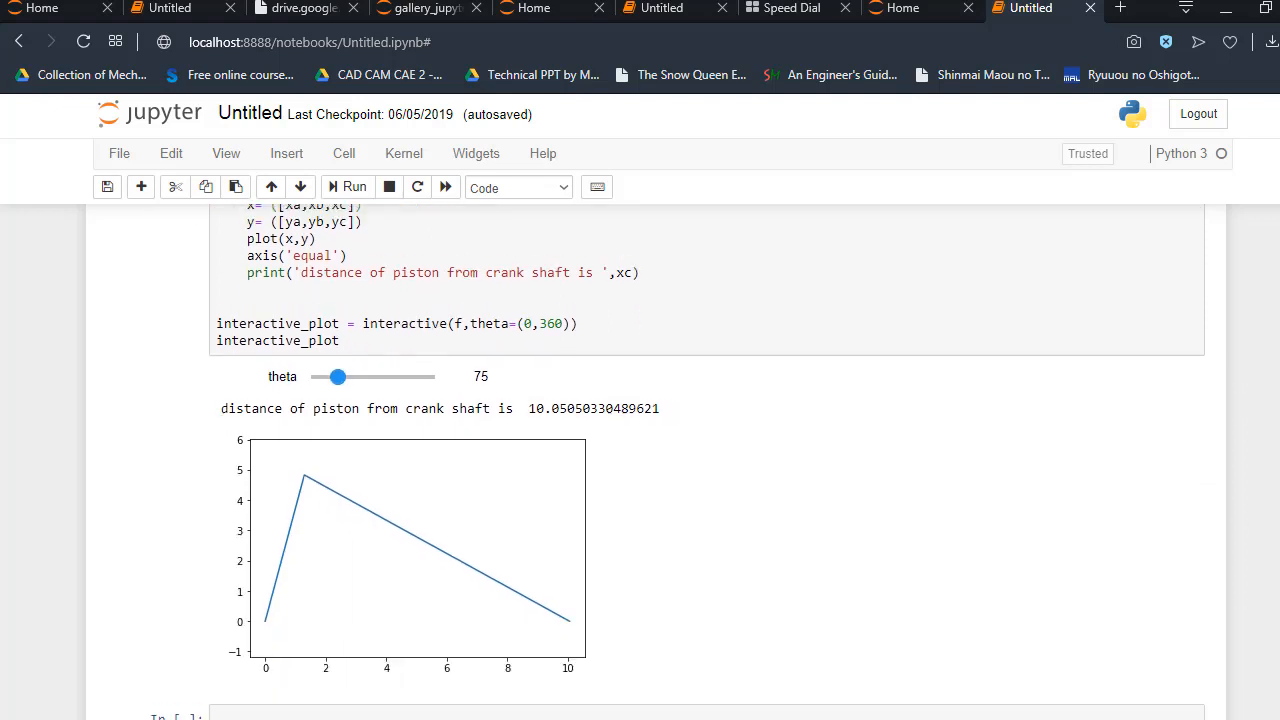
{"action": "scroll", "scroll_direction": "down", "scroll_amount": 3}
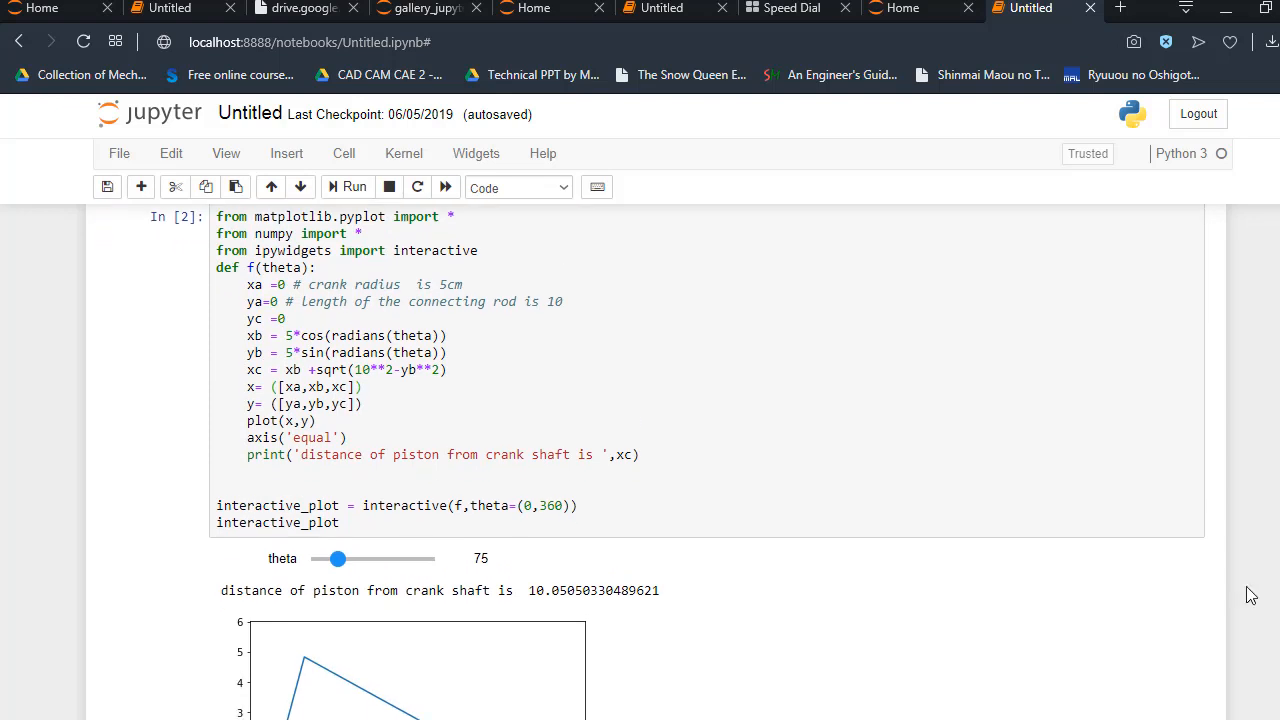
{"action": "scroll", "scroll_direction": "down", "scroll_amount": 3}
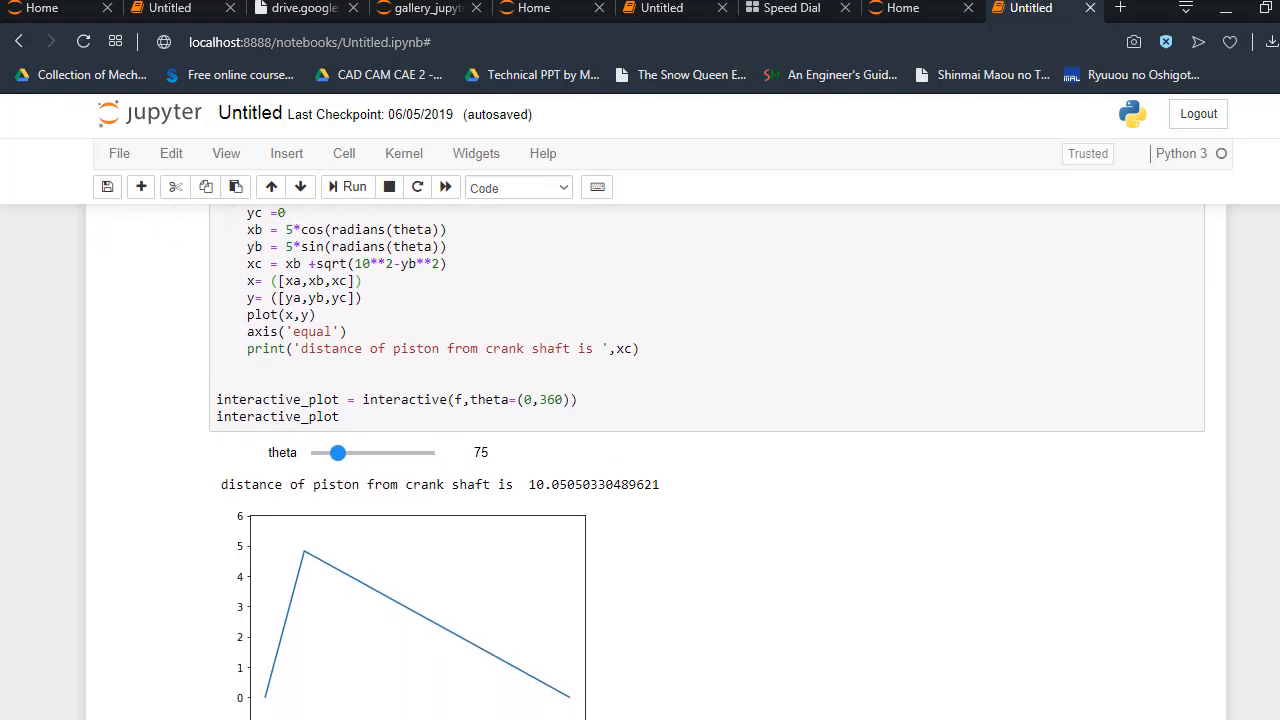
{"action": "scroll", "scroll_direction": "down", "scroll_amount": 3}
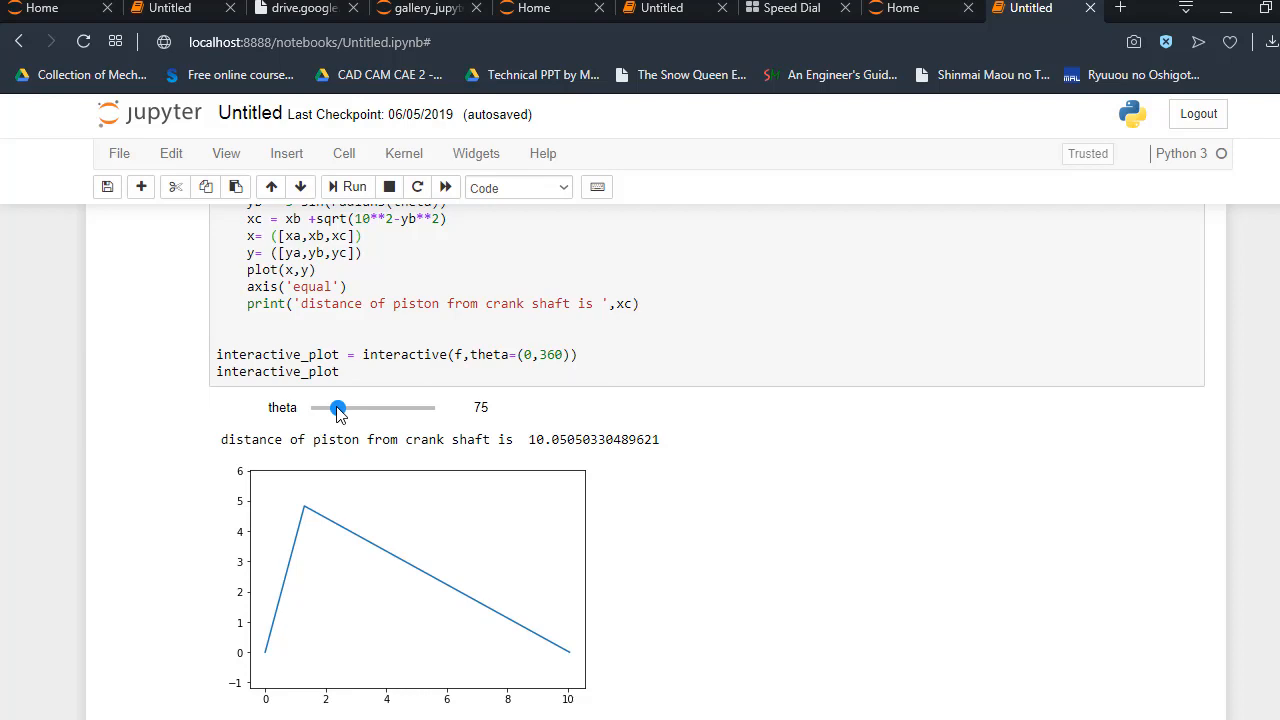
{"action": "left_click_drag", "start_coordinate": [336, 408], "coordinate": [352, 408]}
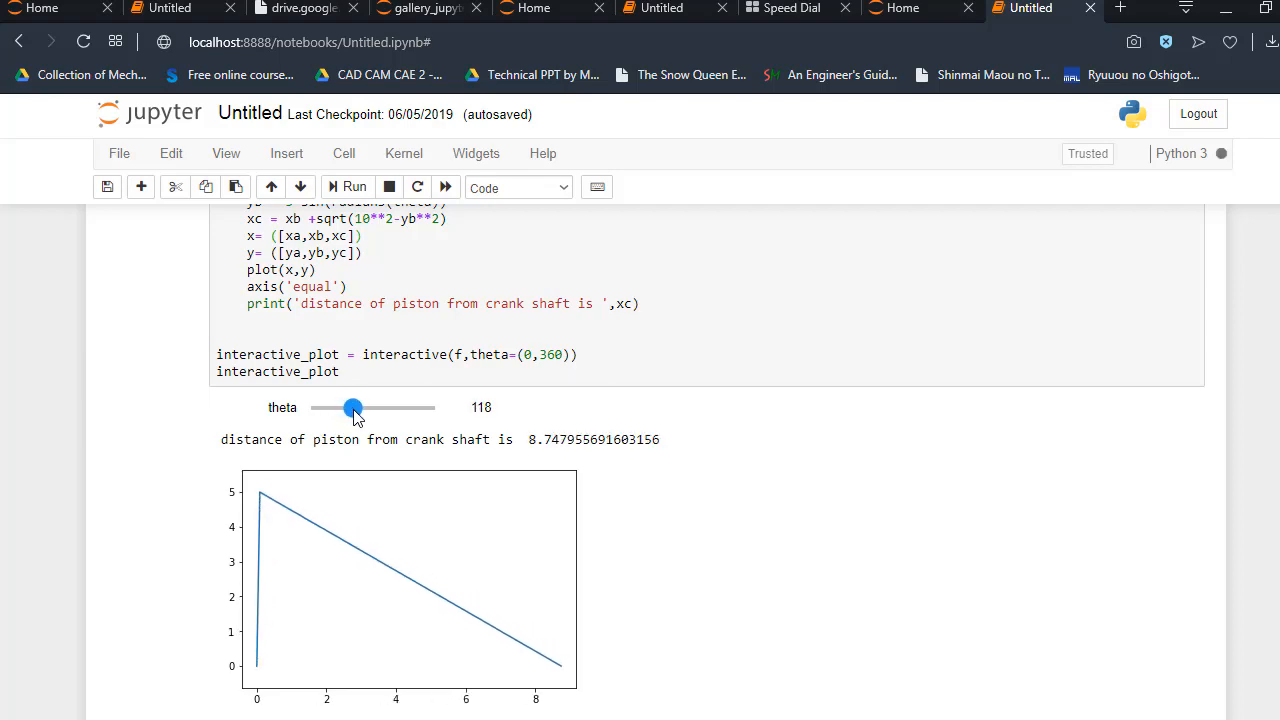
{"action": "left_click_drag", "start_coordinate": [352, 408], "coordinate": [372, 408]}
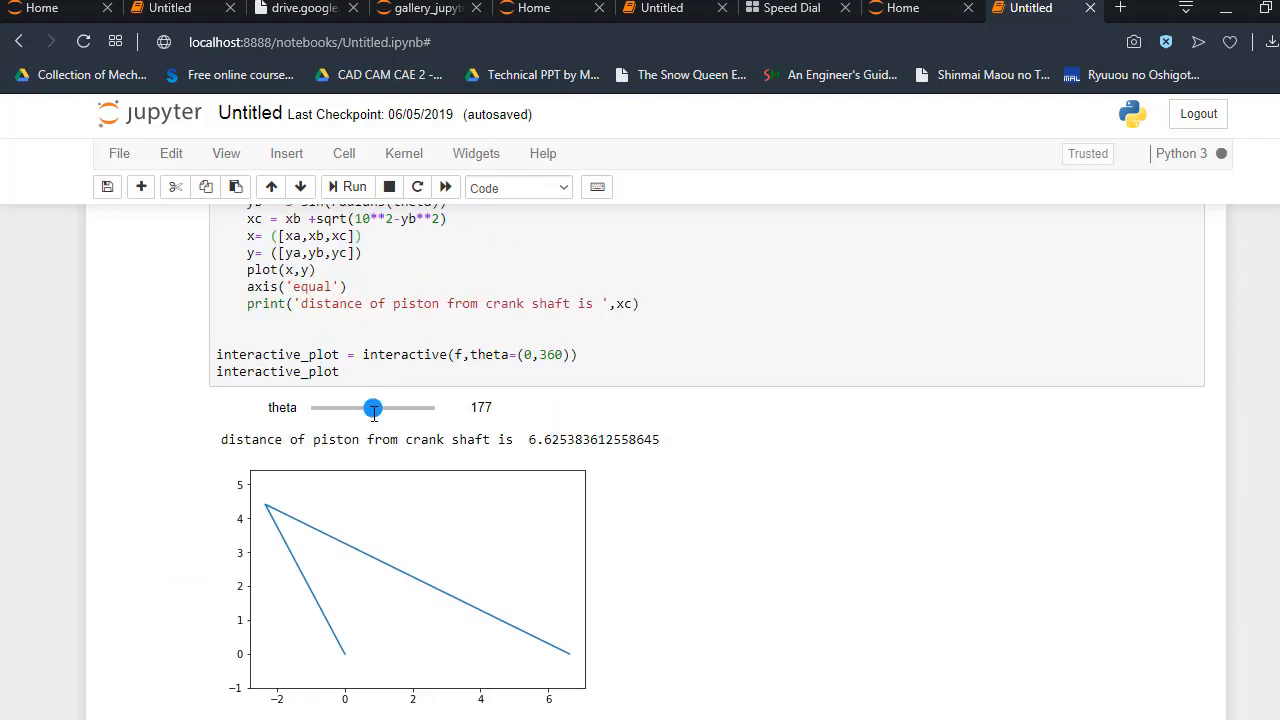
{"action": "left_click_drag", "start_coordinate": [372, 408], "coordinate": [378, 504]}
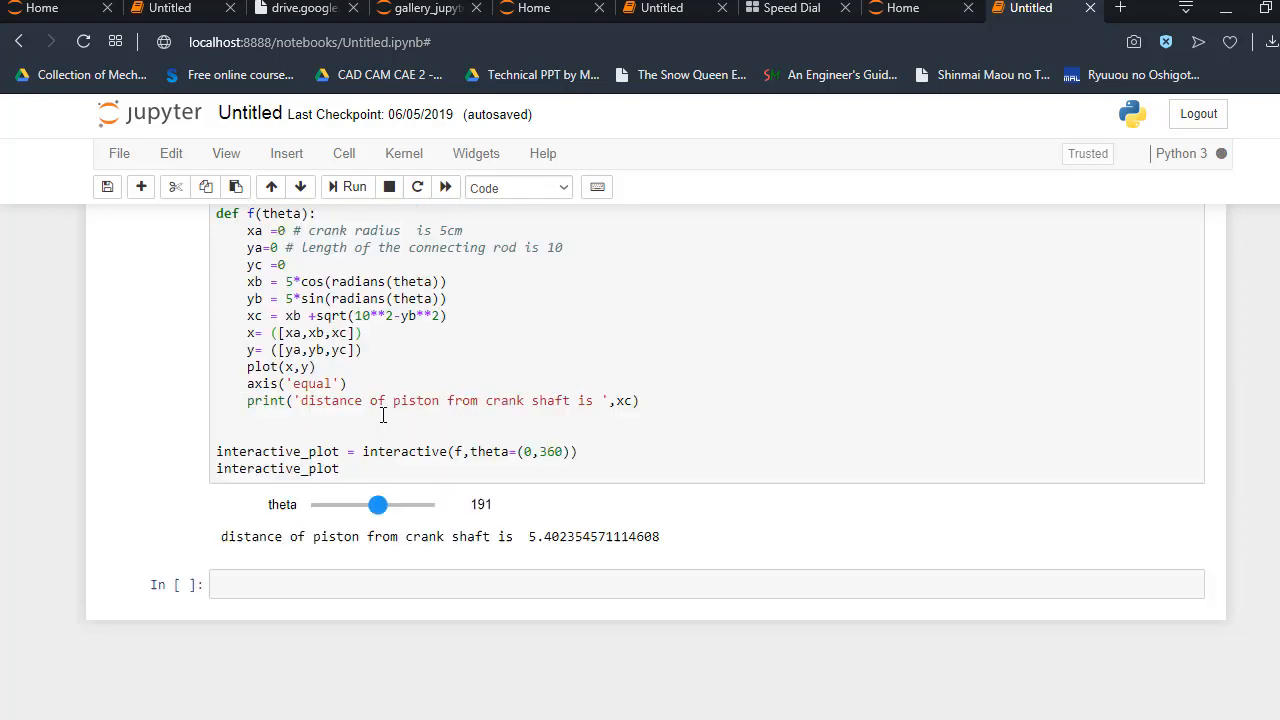
{"action": "left_click_drag", "start_coordinate": [376, 504], "coordinate": [384, 408]}
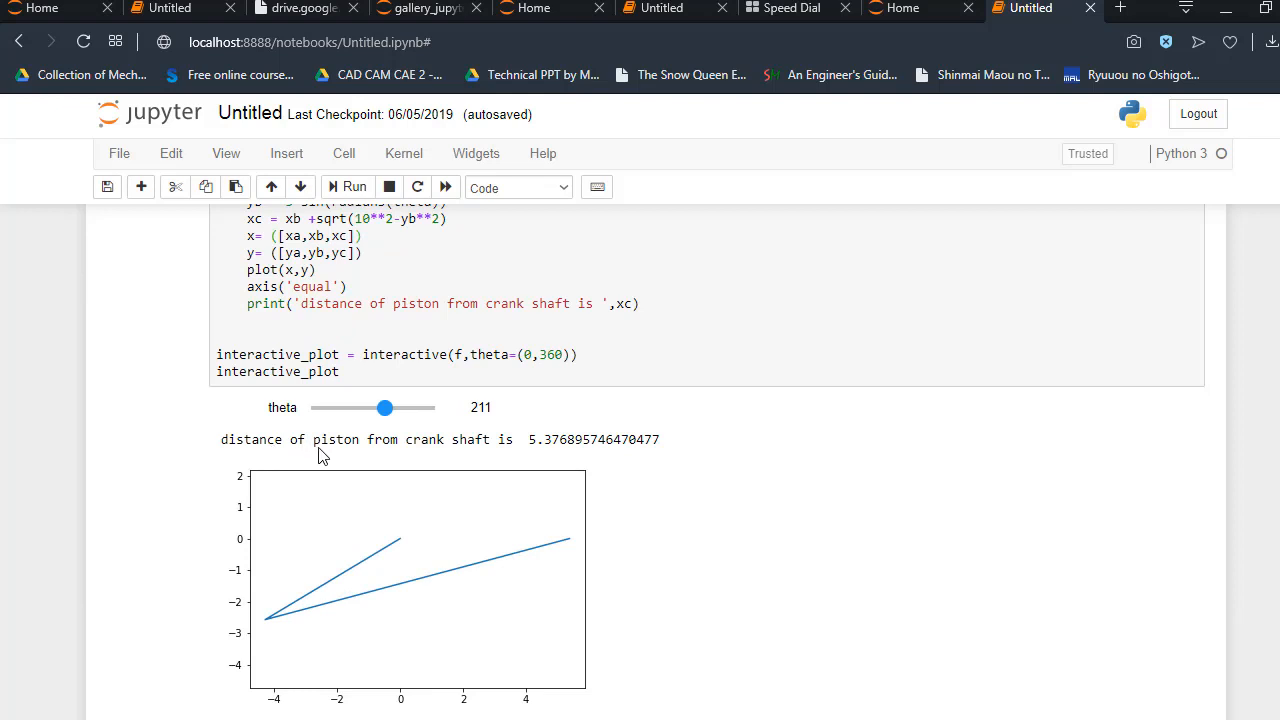
{"action": "mouse_move", "coordinate": [536, 460]}
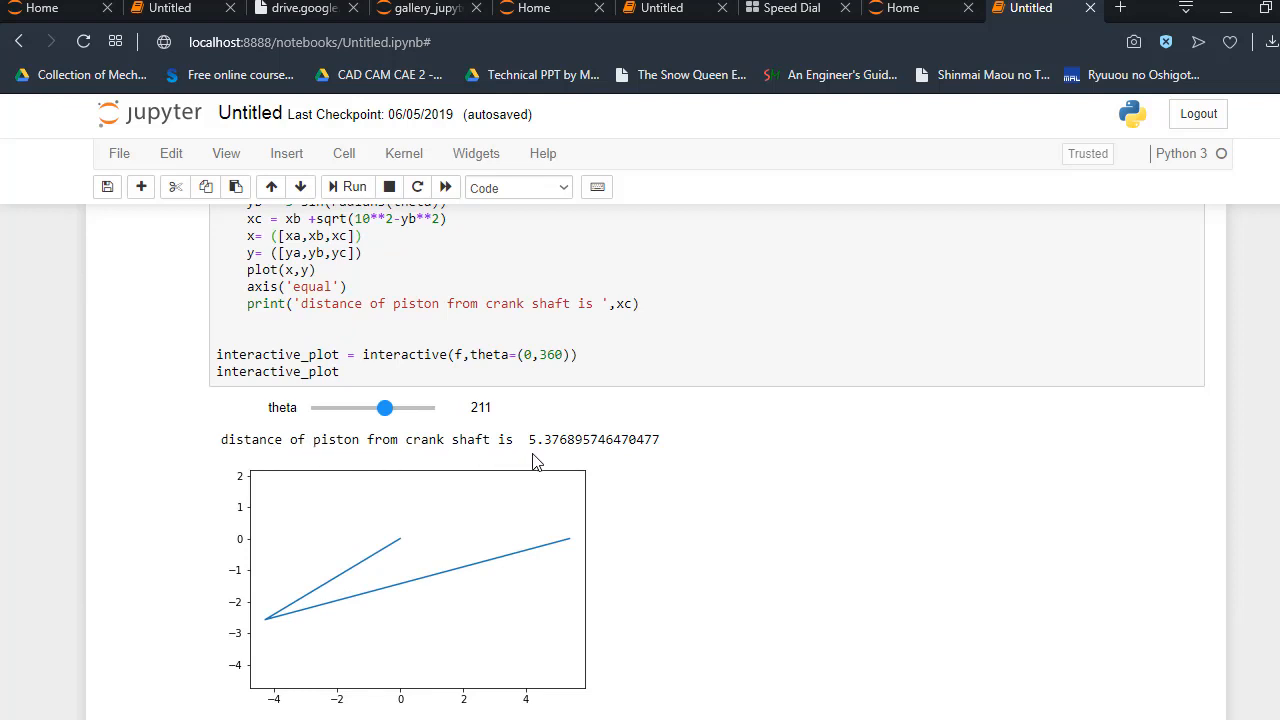
{"action": "mouse_move", "coordinate": [890, 572]}
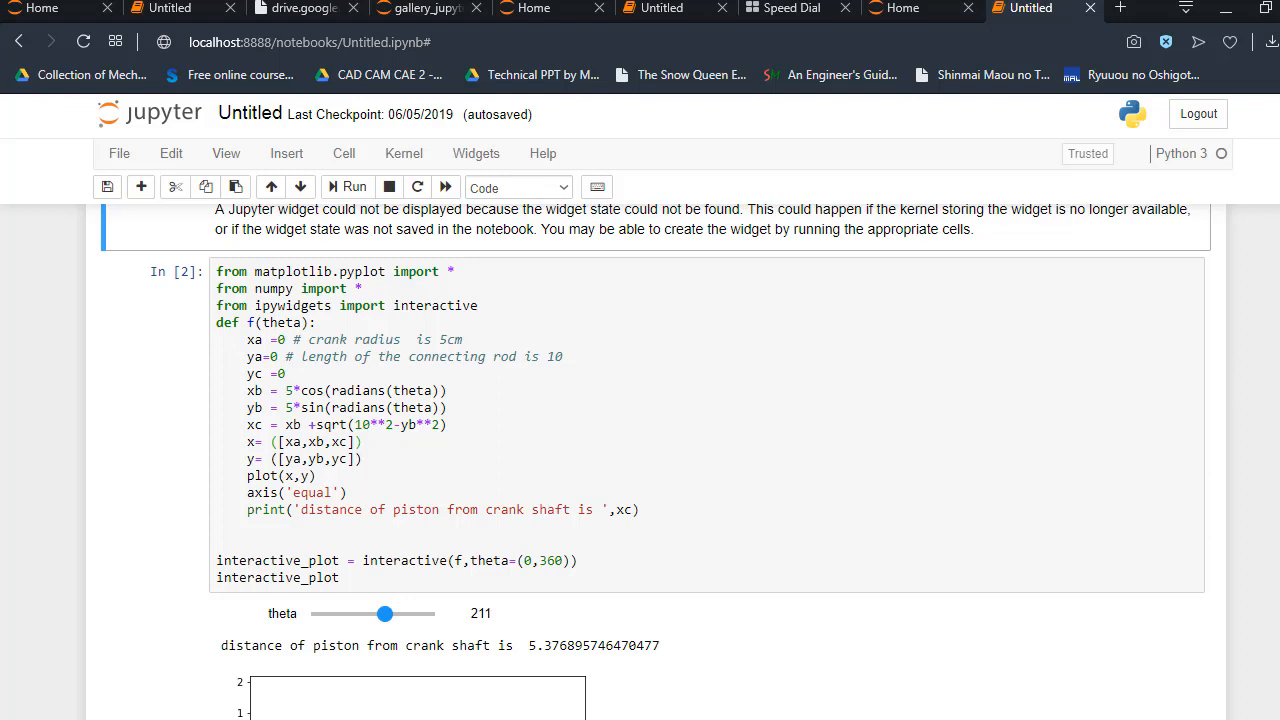
{"action": "mouse_move", "coordinate": [420, 356]}
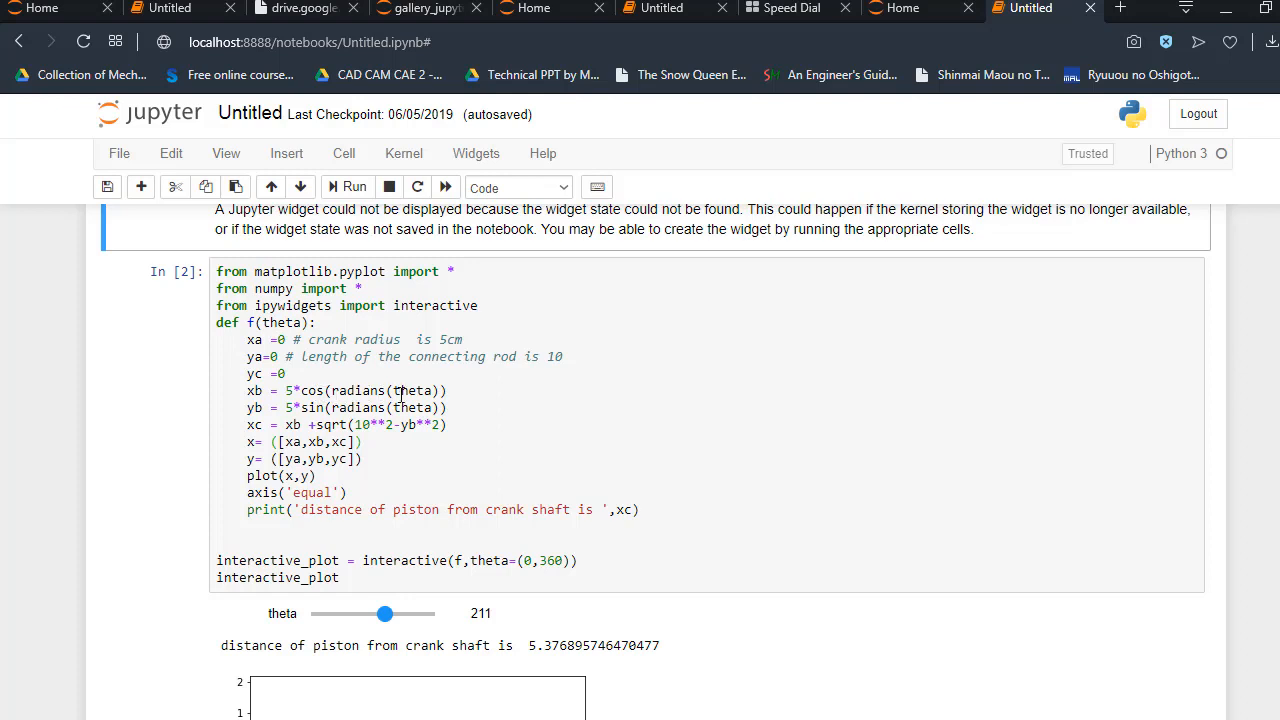
{"action": "mouse_move", "coordinate": [400, 408]}
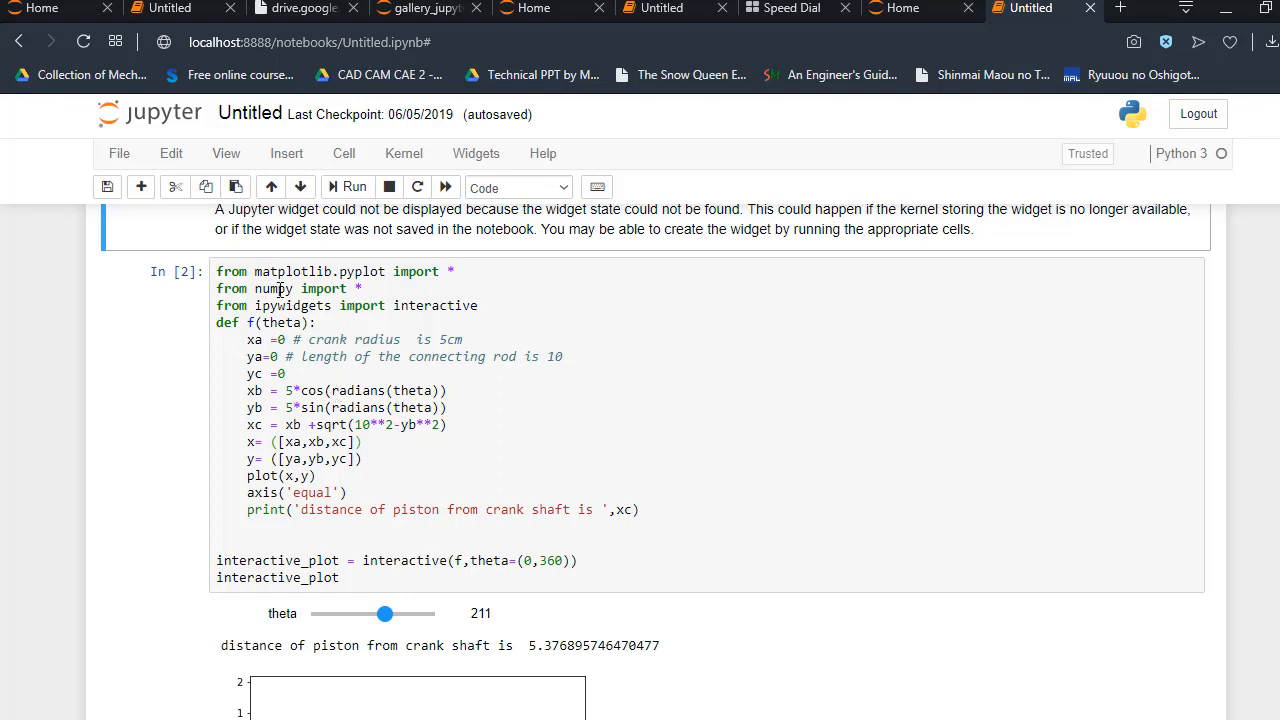
{"action": "mouse_move", "coordinate": [252, 308]}
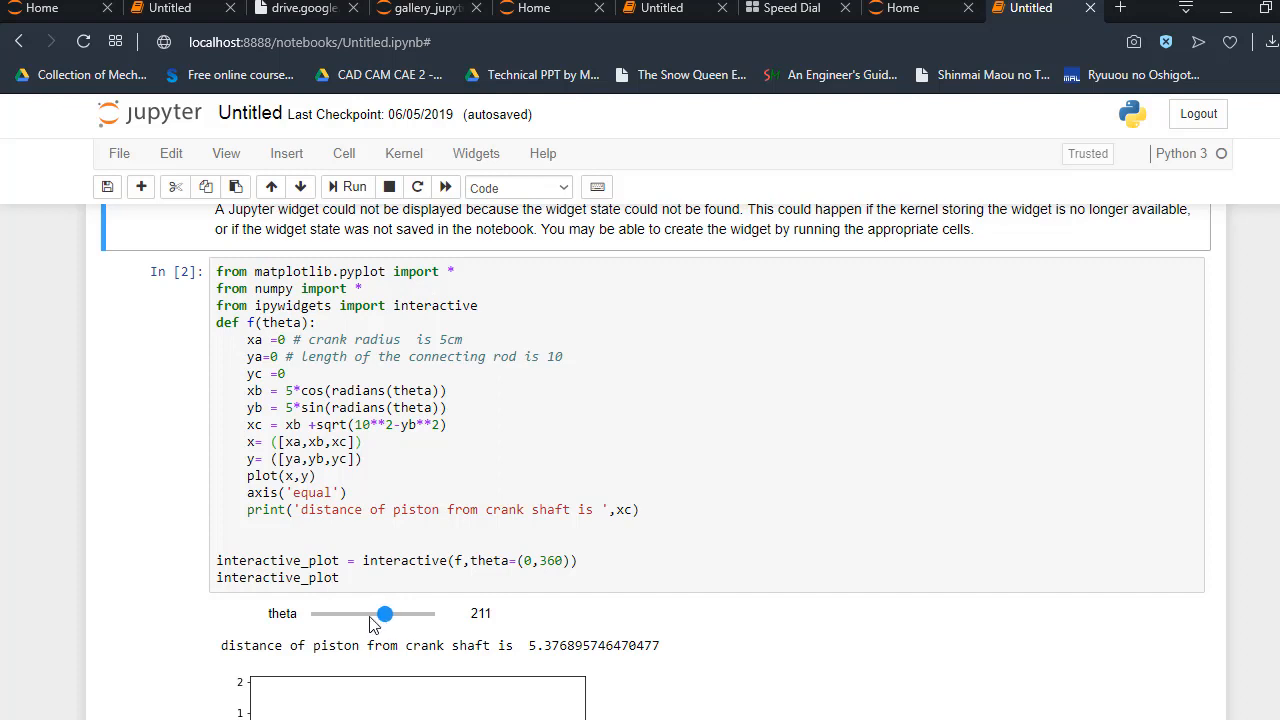
Move theta to 168, then 102, and finally 223 for a piston distance near 5.74
{"action": "left_click_drag", "start_coordinate": [384, 612], "coordinate": [370, 612]}
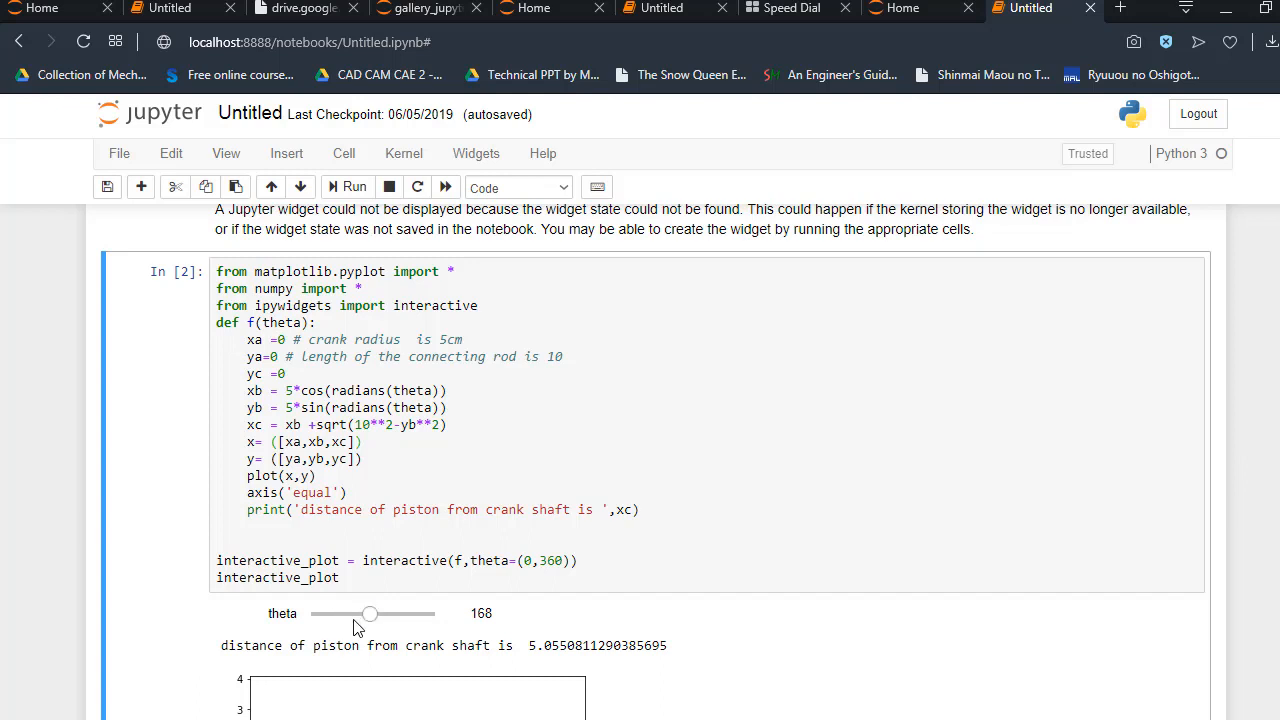
{"action": "left_click_drag", "start_coordinate": [370, 612], "coordinate": [348, 612]}
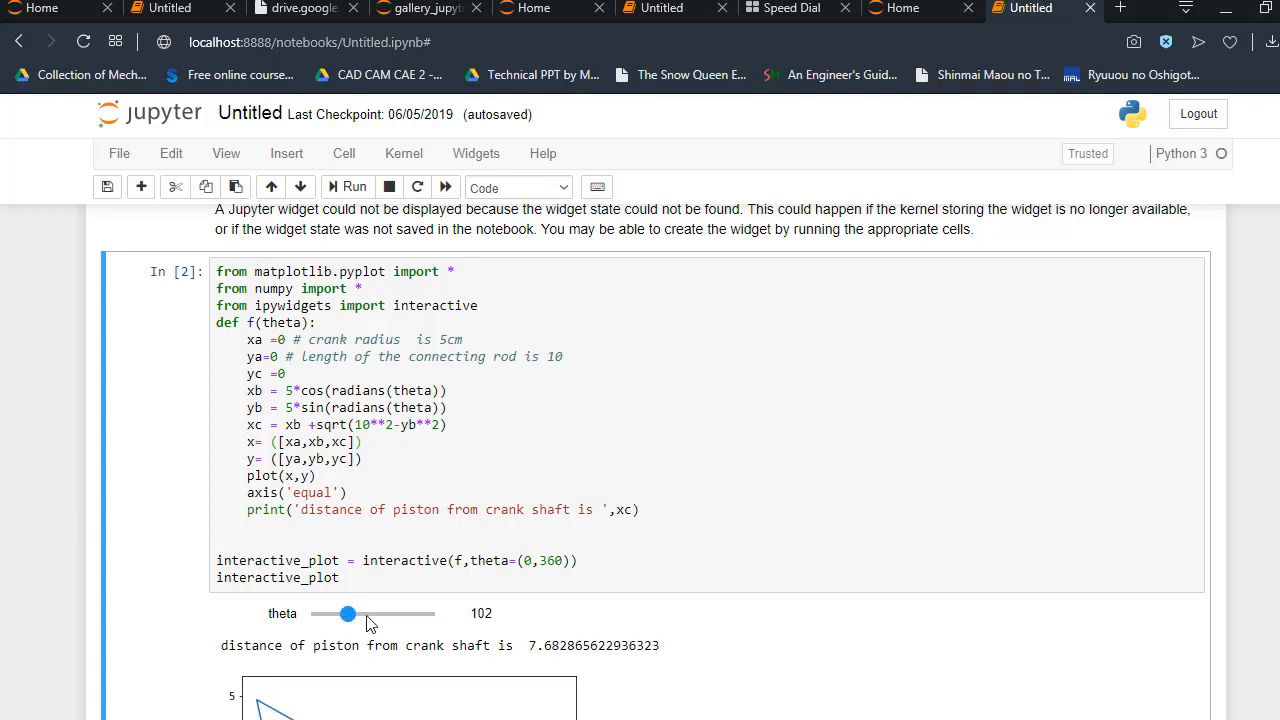
{"action": "left_click_drag", "start_coordinate": [348, 612], "coordinate": [388, 612]}
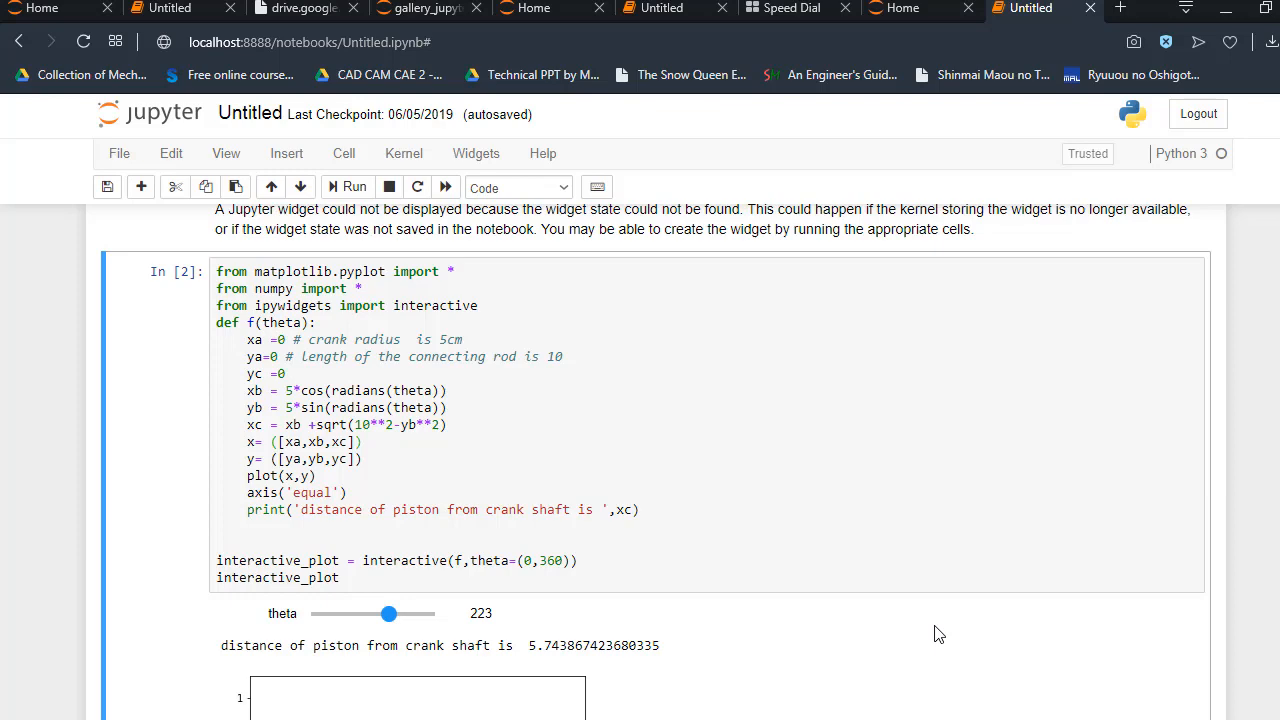
Swing theta to 67, then 200, then 328, reaching piston distance about 13.88
{"action": "scroll", "scroll_direction": "down", "scroll_amount": 3}
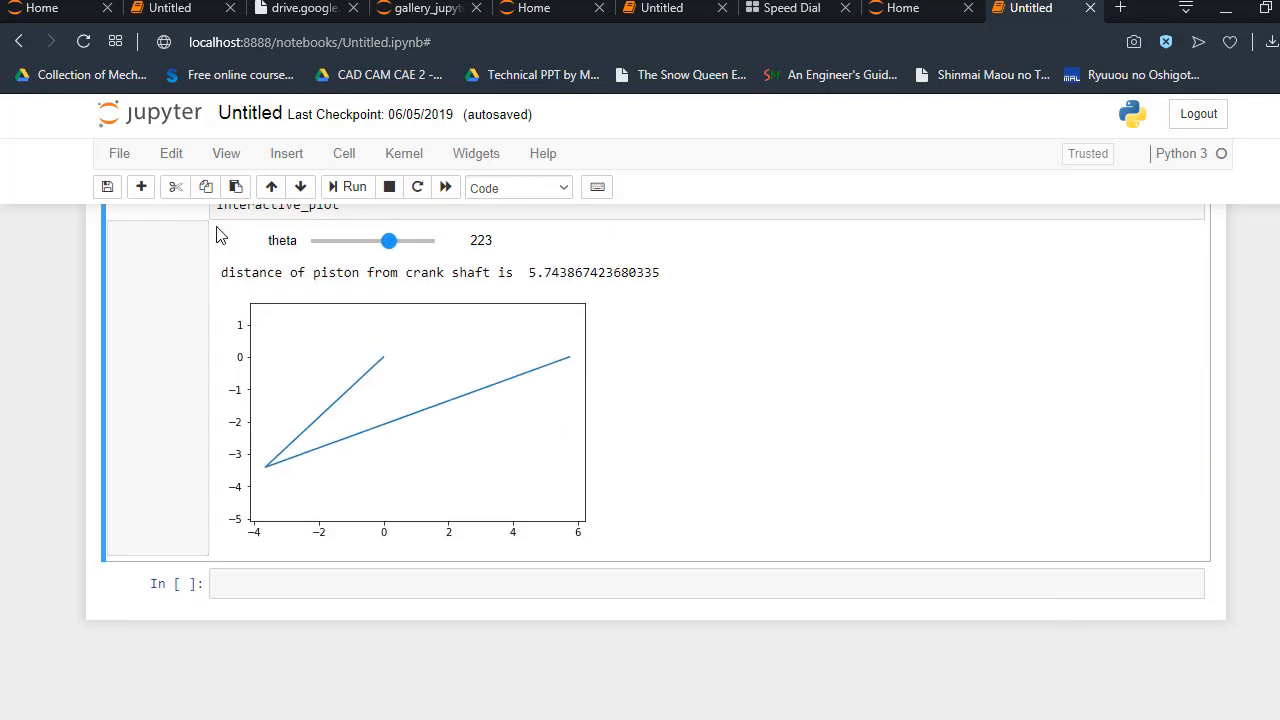
{"action": "left_click_drag", "start_coordinate": [388, 240], "coordinate": [336, 240]}
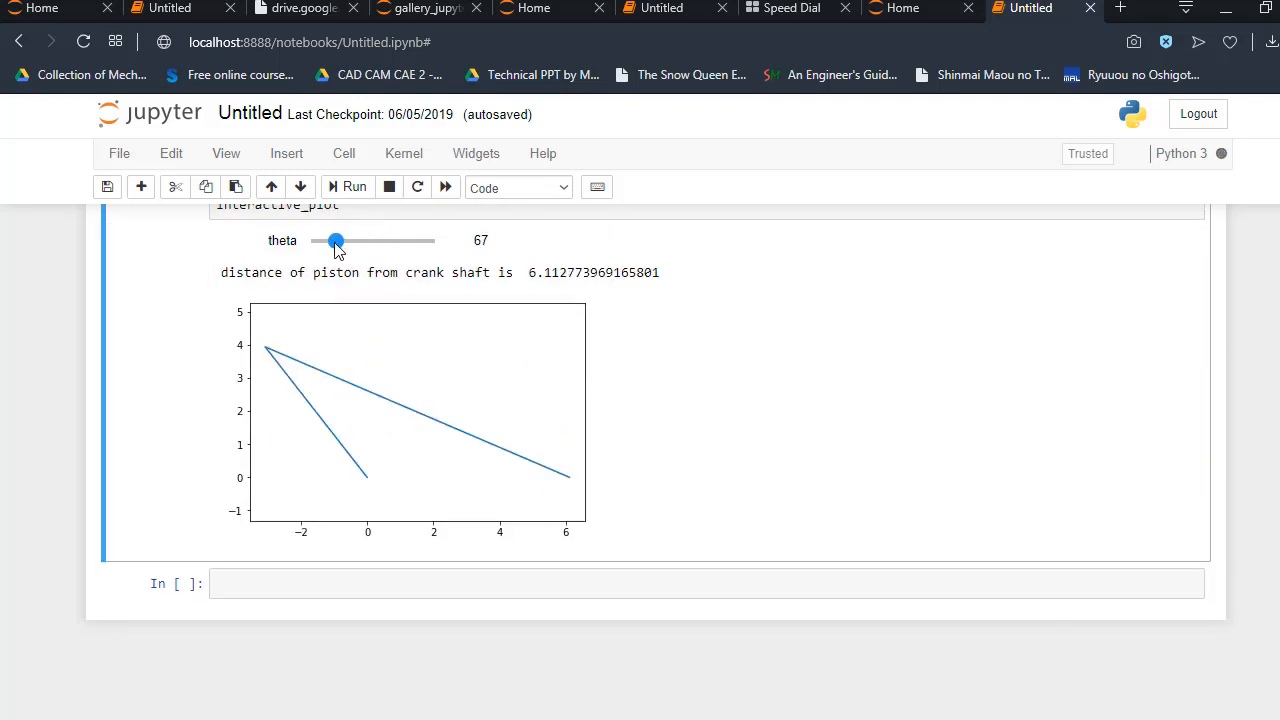
{"action": "left_click_drag", "start_coordinate": [336, 240], "coordinate": [380, 240]}
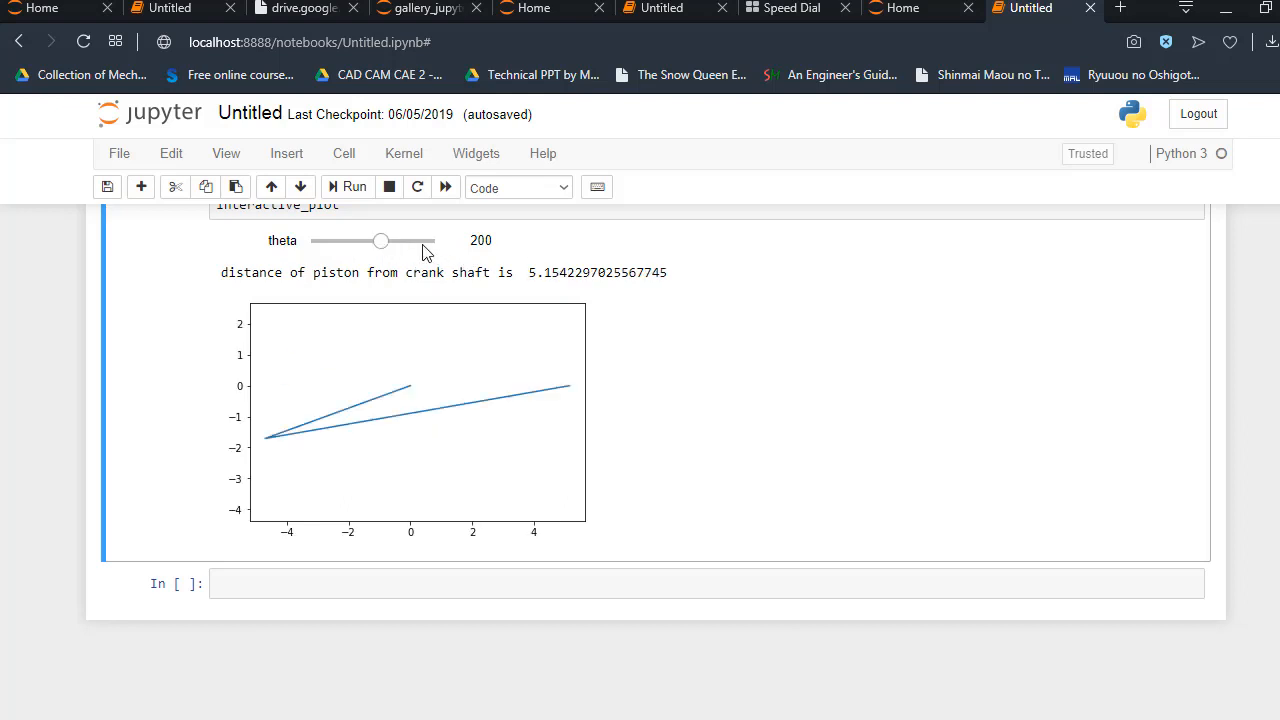
{"action": "left_click_drag", "start_coordinate": [380, 240], "coordinate": [424, 240]}
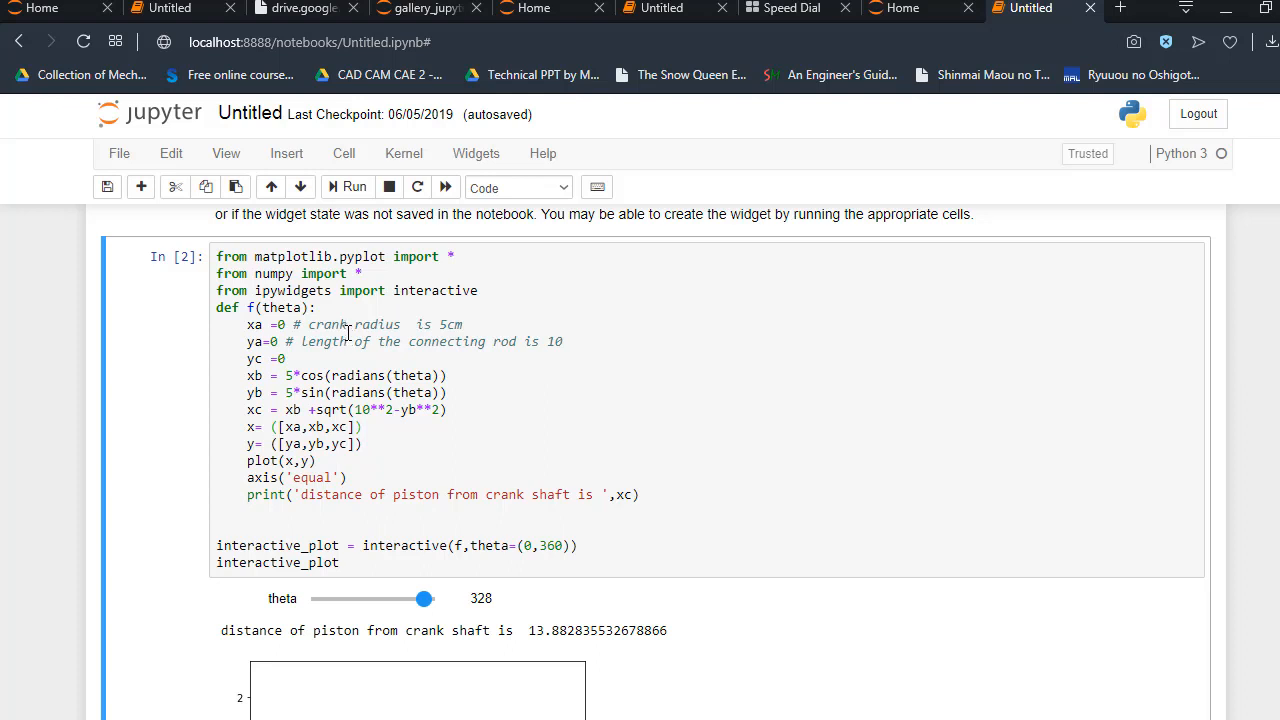
{"action": "mouse_move", "coordinate": [344, 348]}
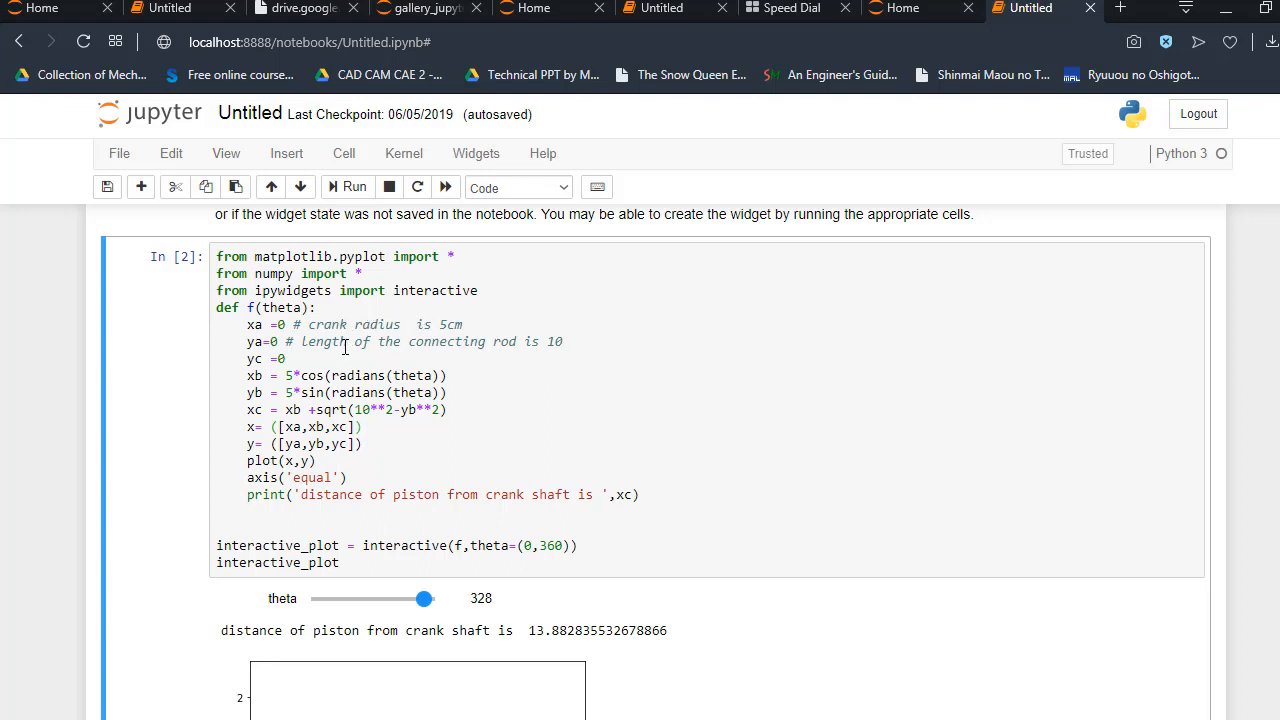
{"action": "mouse_move", "coordinate": [532, 348]}
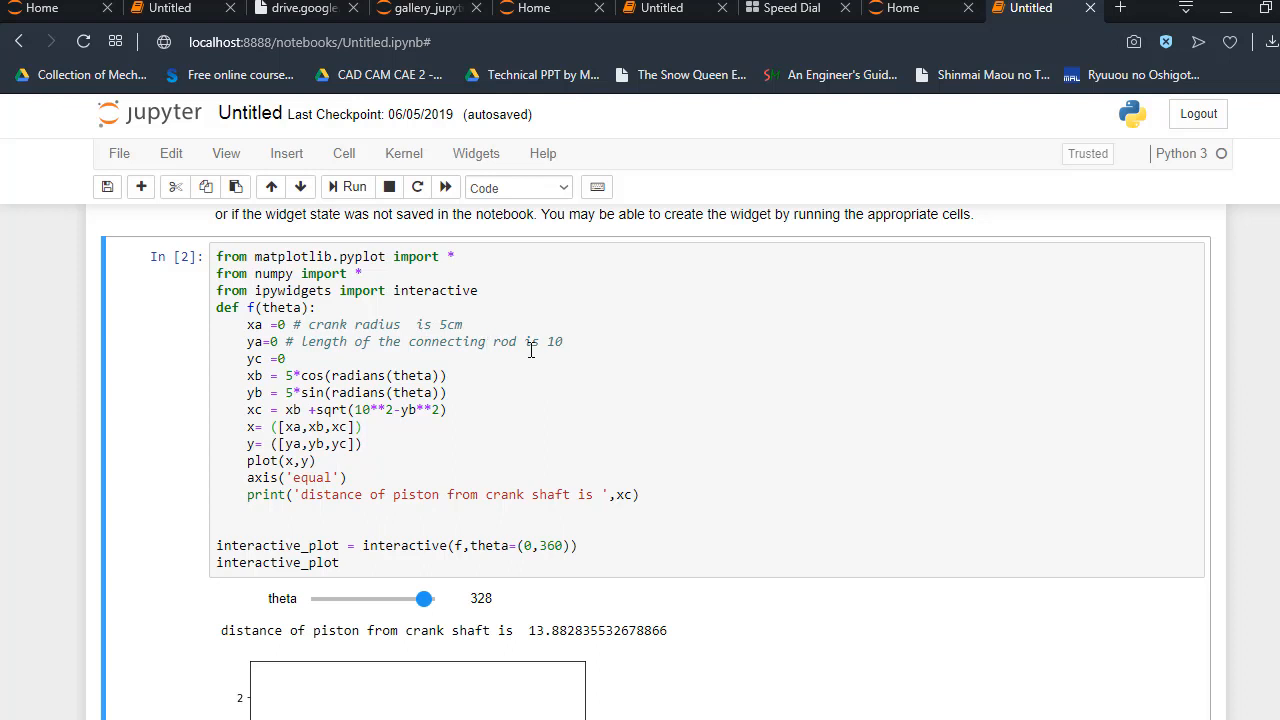
{"action": "mouse_move", "coordinate": [568, 344]}
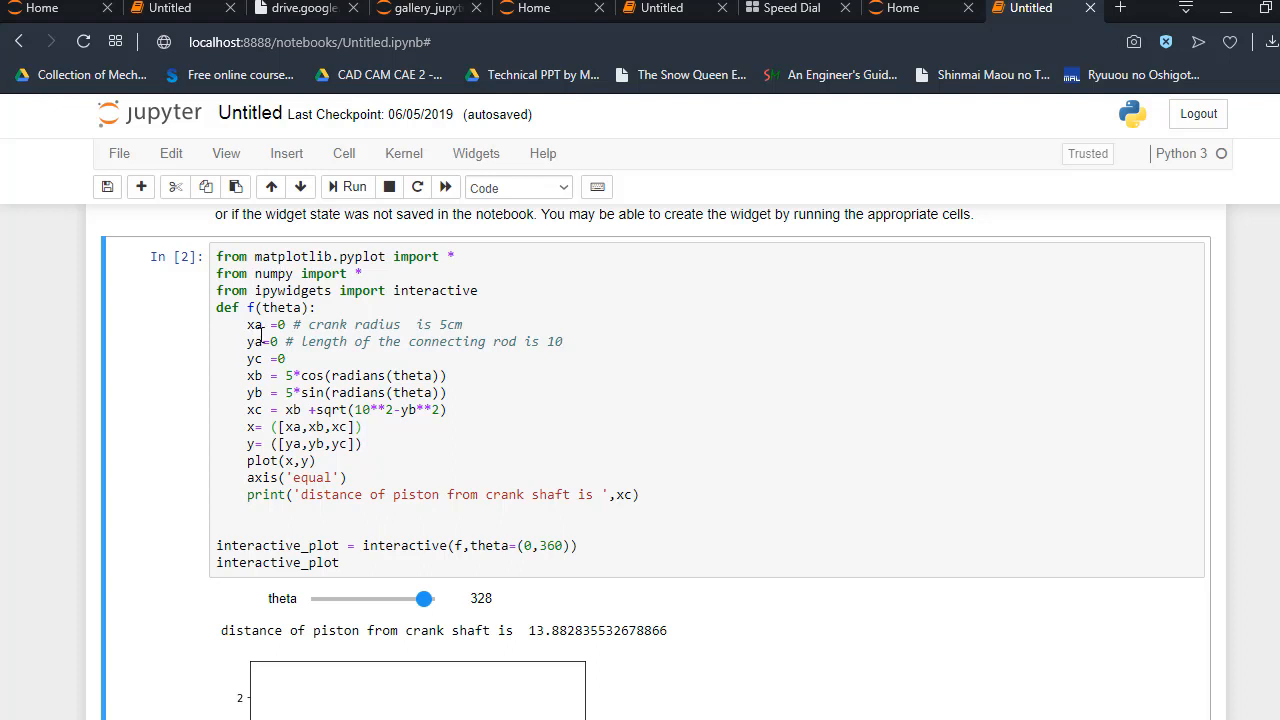
{"action": "mouse_move", "coordinate": [252, 376]}
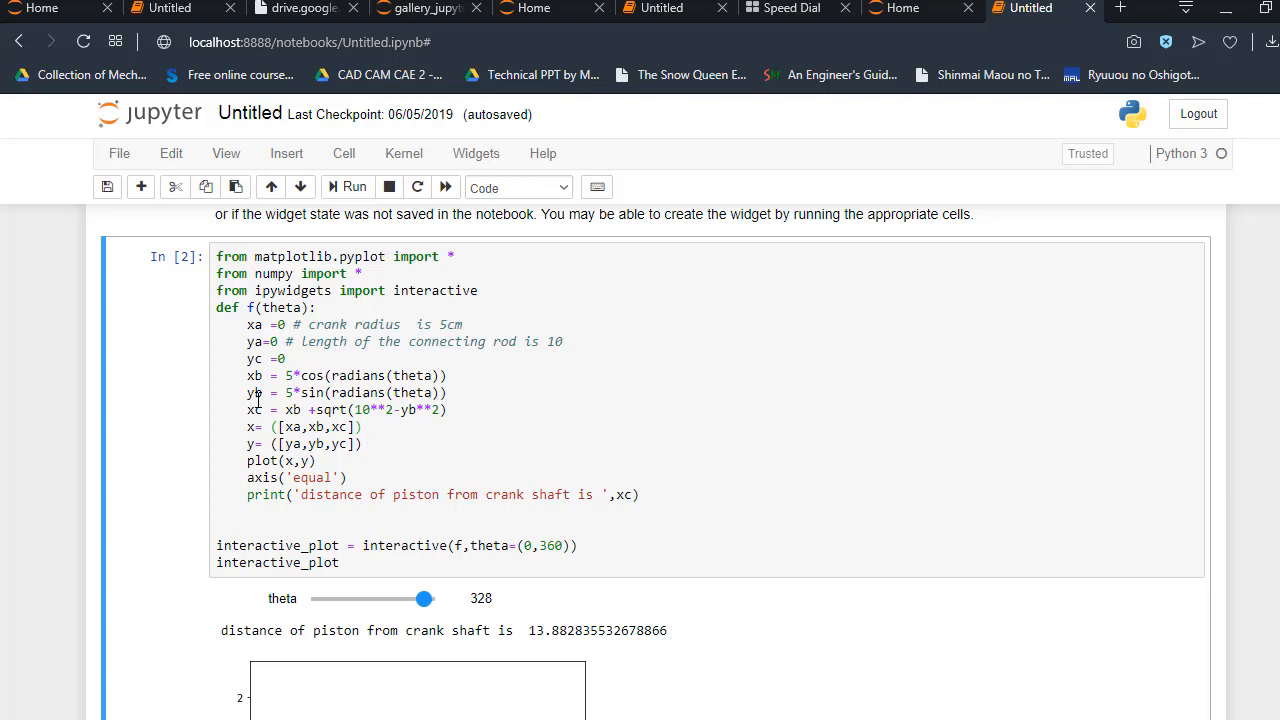
{"action": "mouse_move", "coordinate": [1204, 570]}
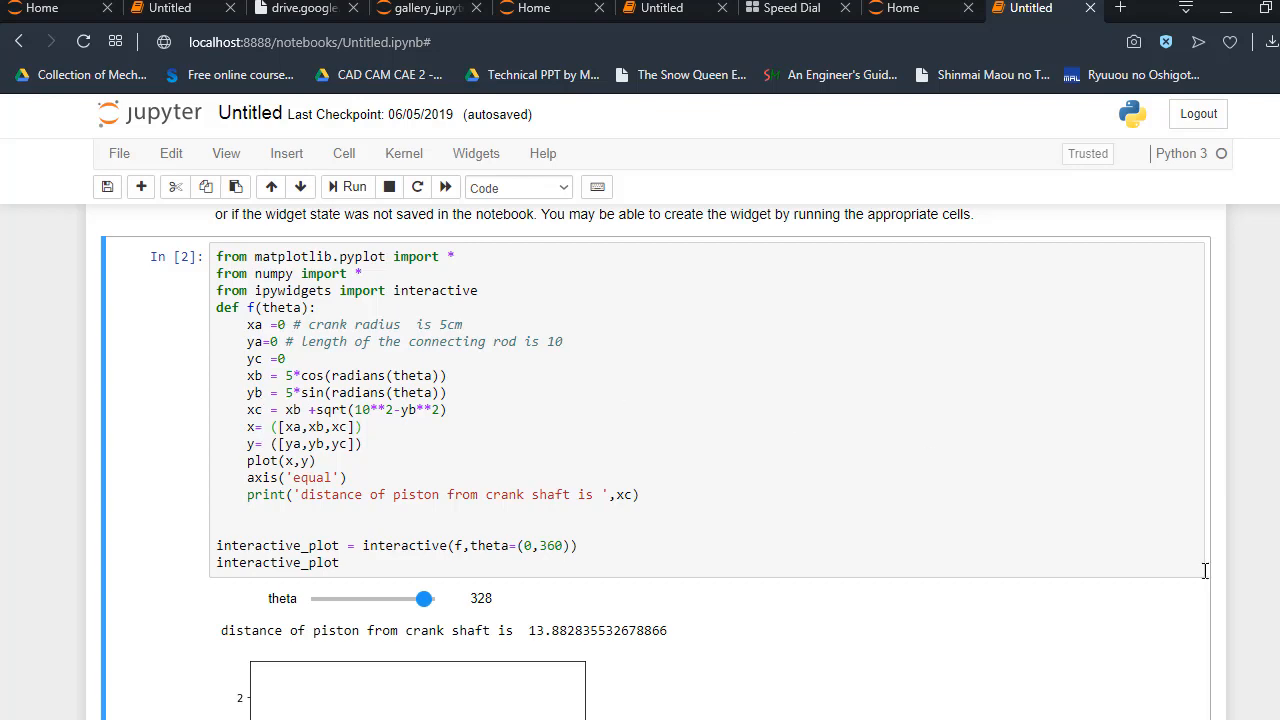
{"action": "scroll", "scroll_direction": "down", "scroll_amount": 3}
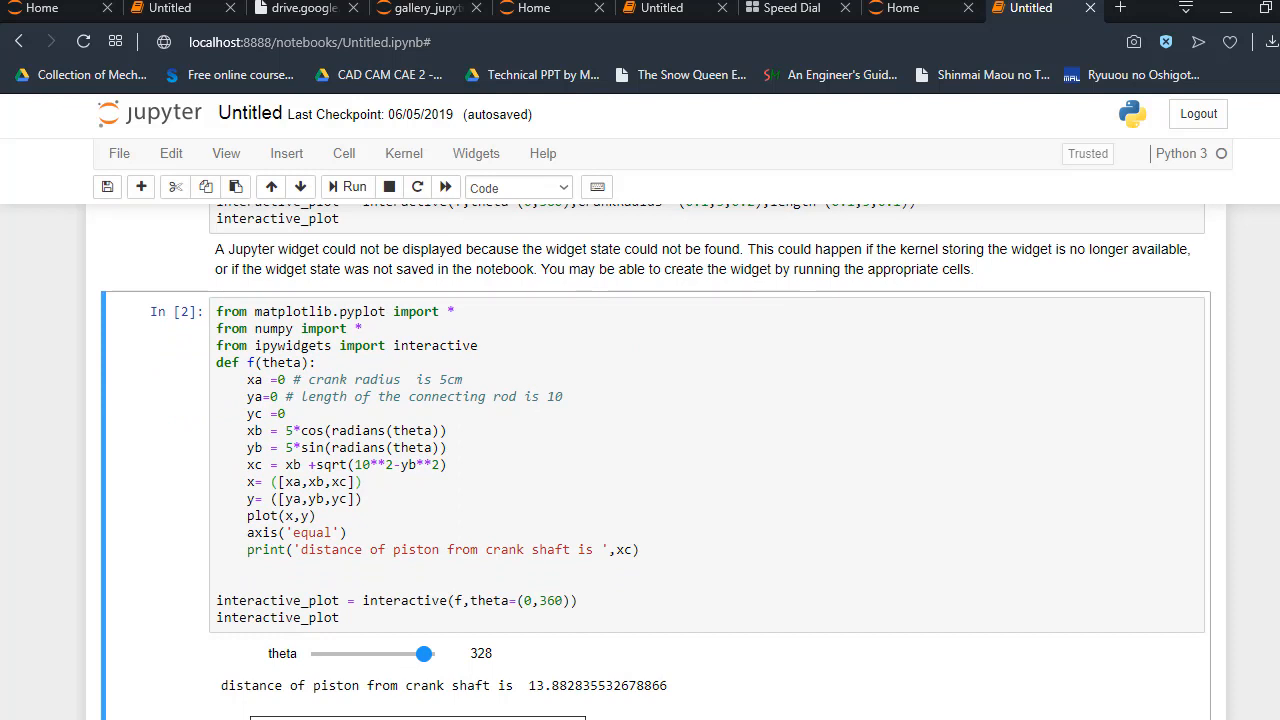
{"action": "scroll", "scroll_direction": "down", "scroll_amount": 3}
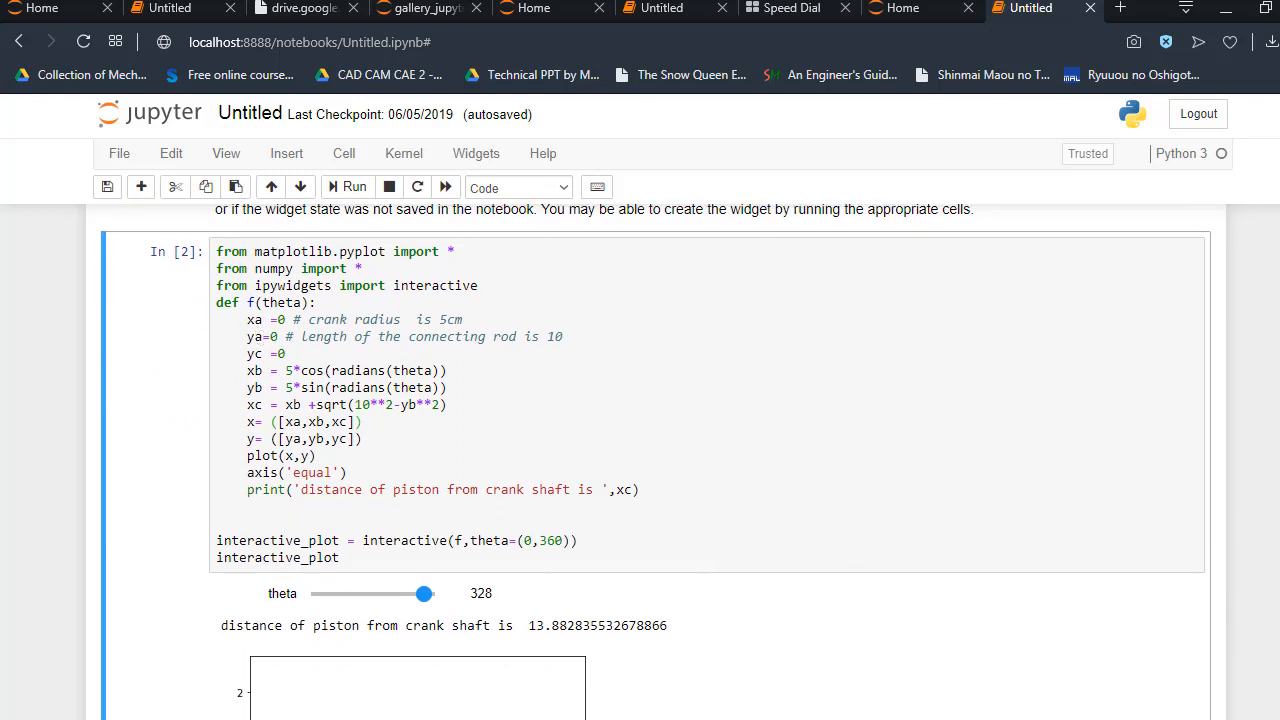
{"action": "scroll", "scroll_direction": "down", "scroll_amount": 3}
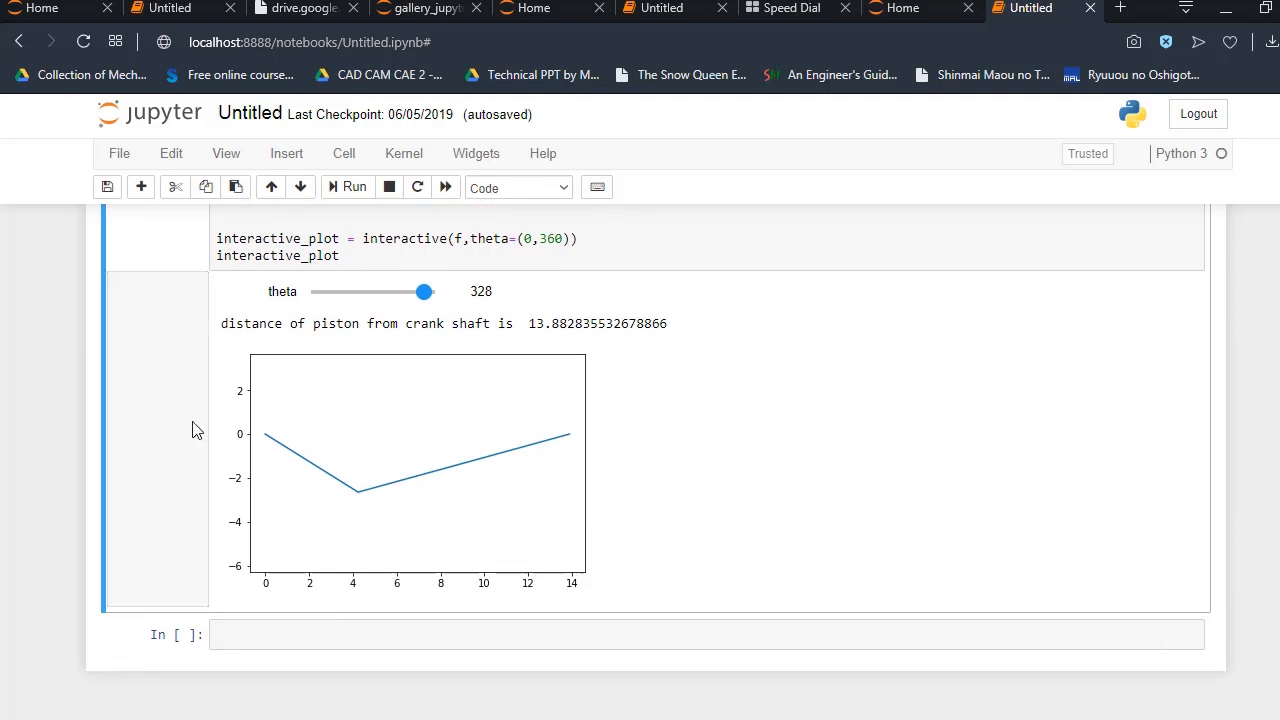
{"action": "mouse_move", "coordinate": [270, 444]}
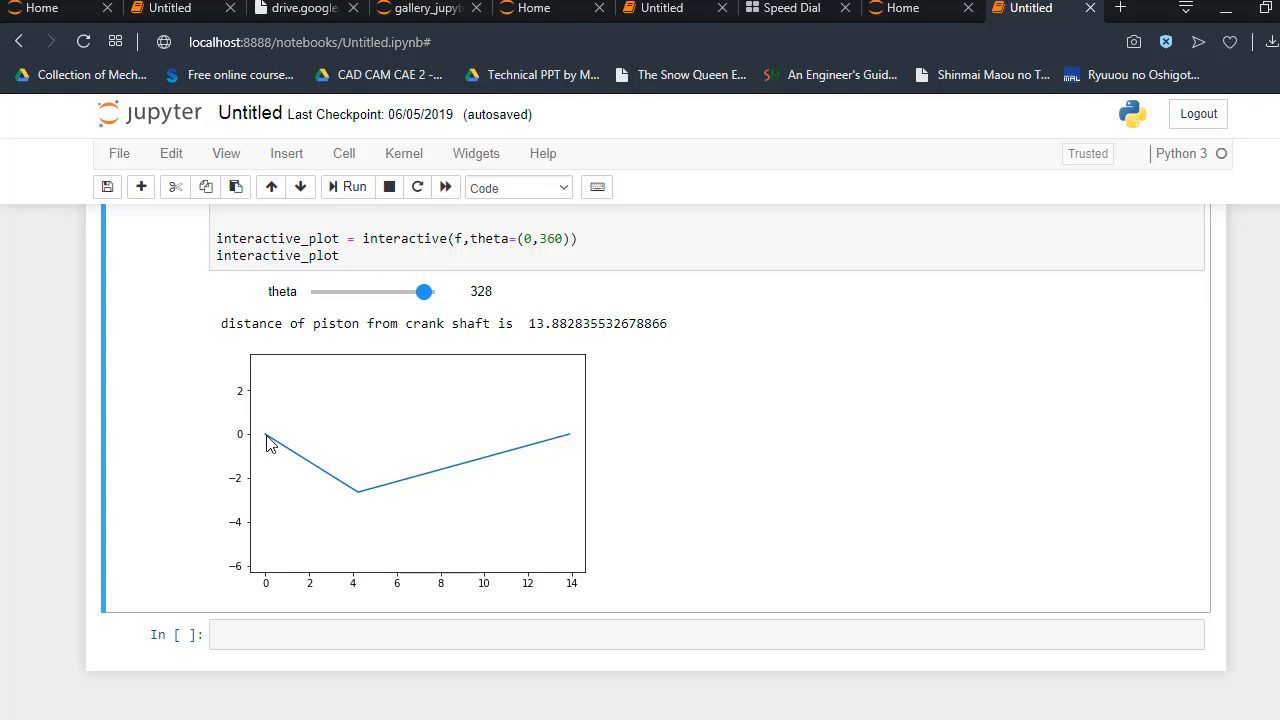
{"action": "mouse_move", "coordinate": [276, 406]}
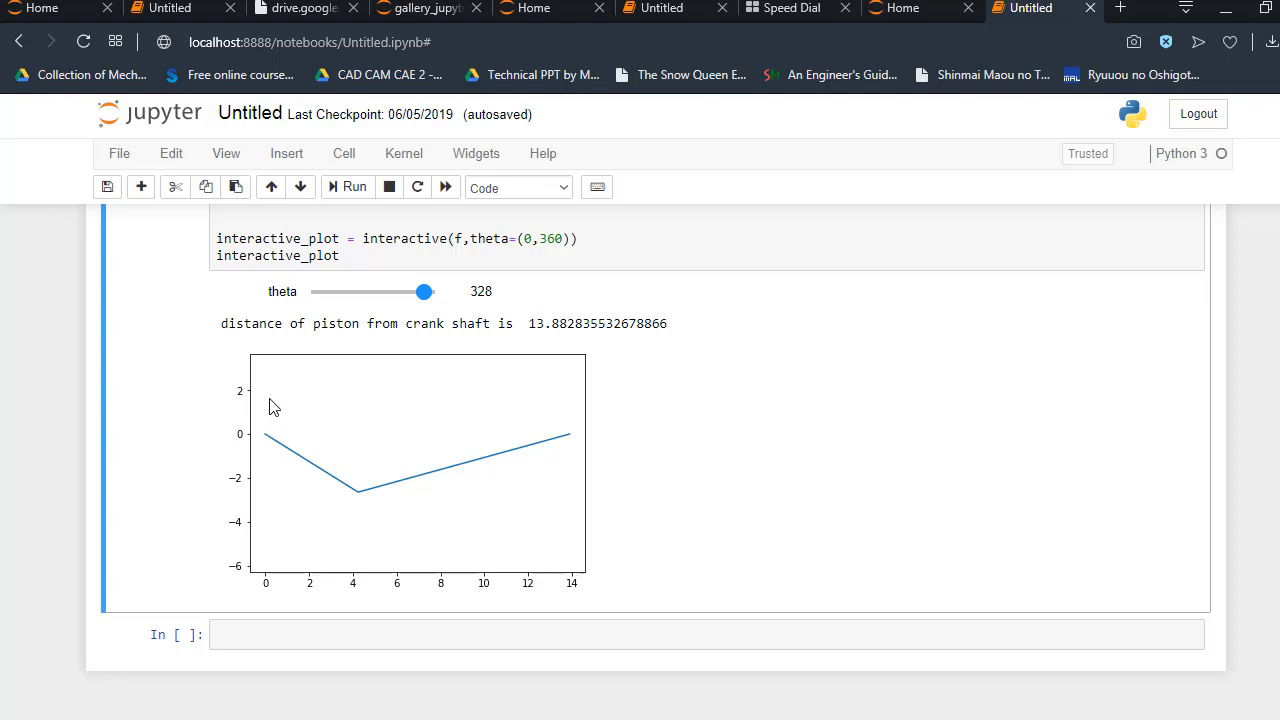
{"action": "mouse_move", "coordinate": [308, 444]}
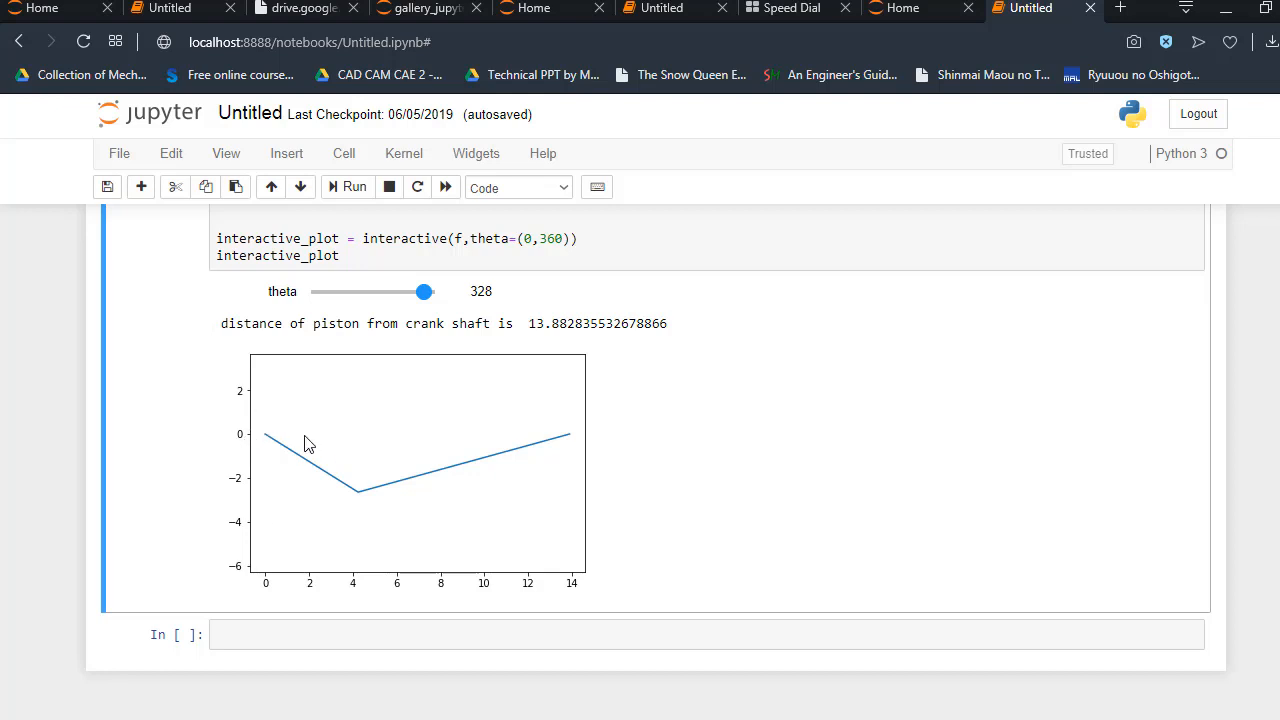
{"action": "mouse_move", "coordinate": [274, 444]}
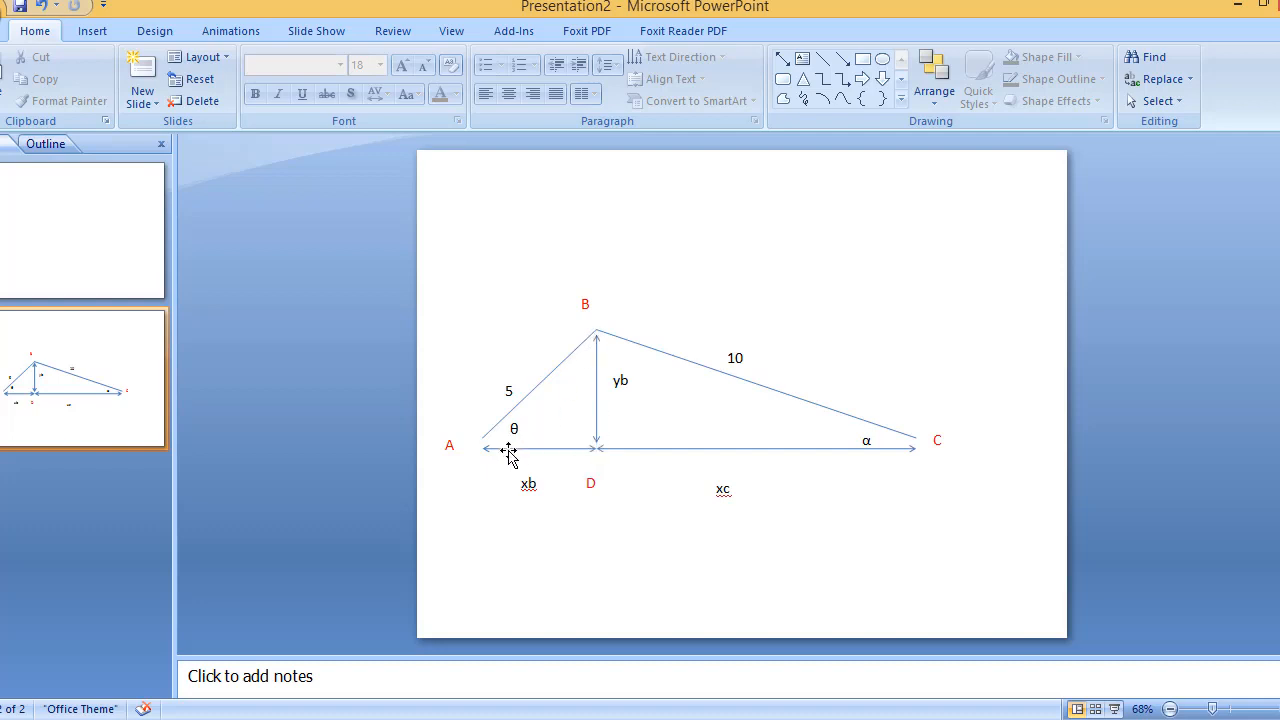
{"action": "mouse_move", "coordinate": [596, 332]}
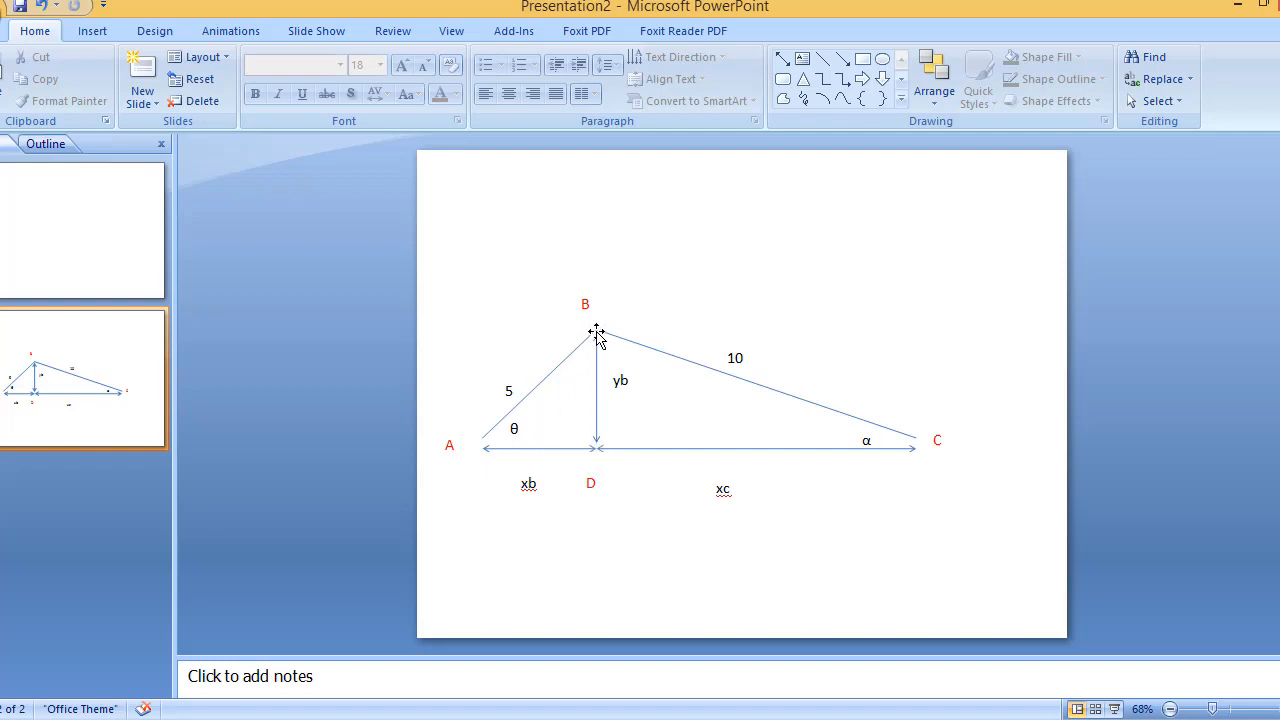
{"action": "mouse_move", "coordinate": [512, 424]}
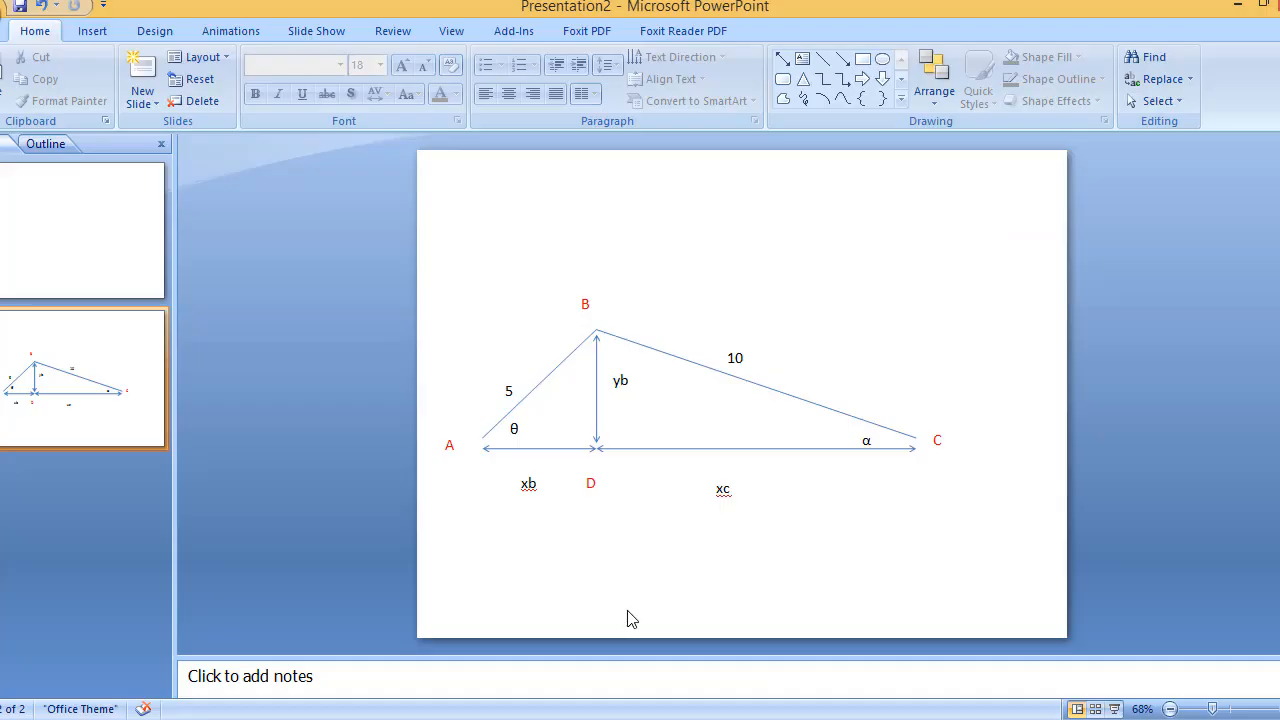
{"action": "mouse_move", "coordinate": [496, 448]}
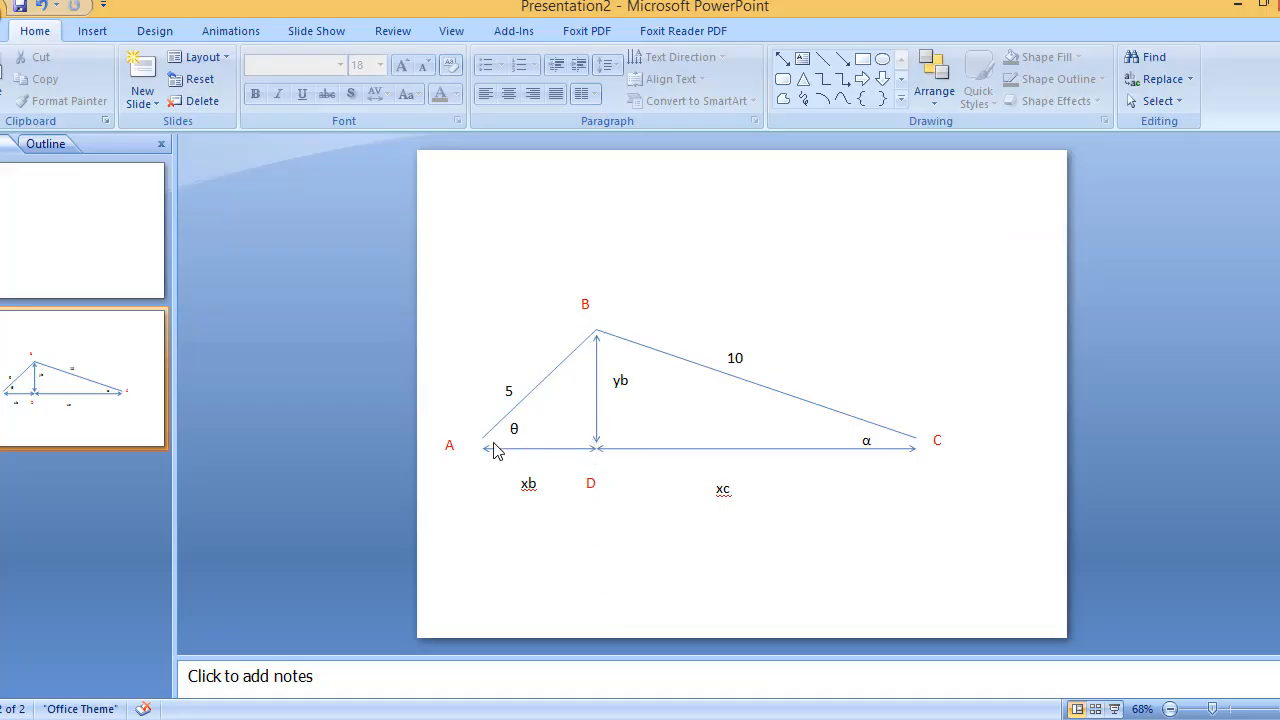
{"action": "mouse_move", "coordinate": [528, 444]}
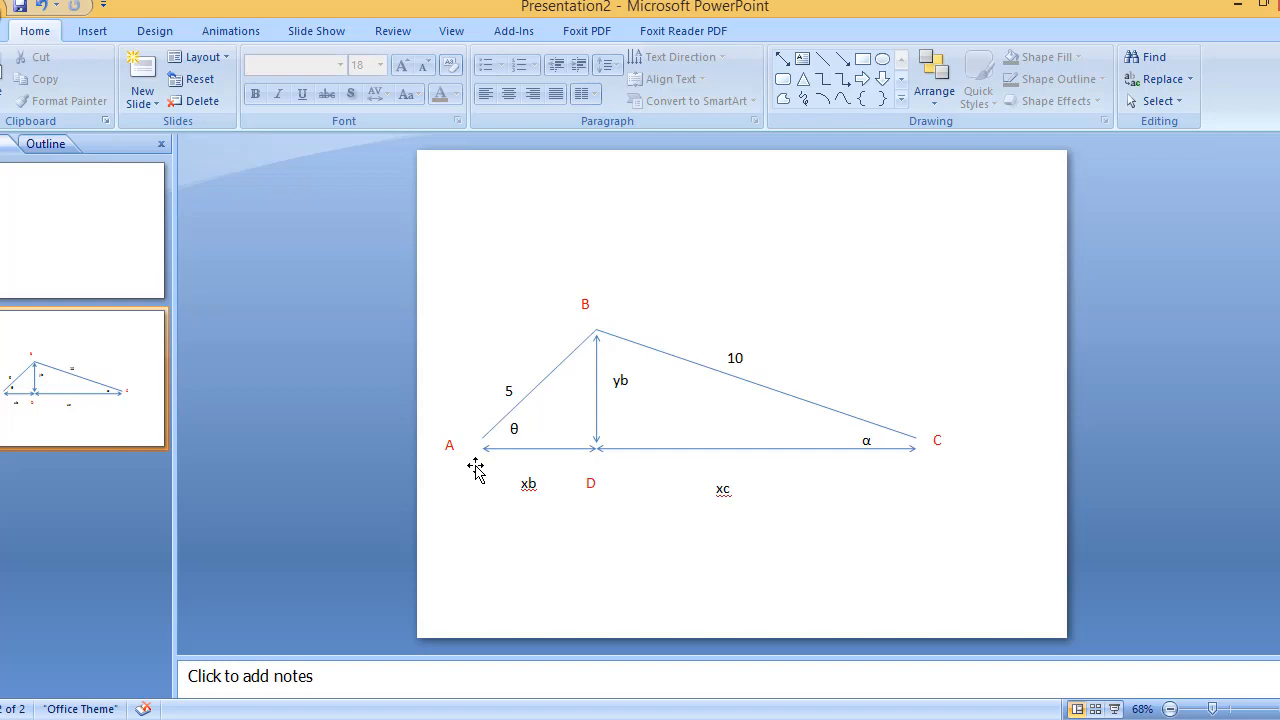
{"action": "mouse_move", "coordinate": [596, 332]}
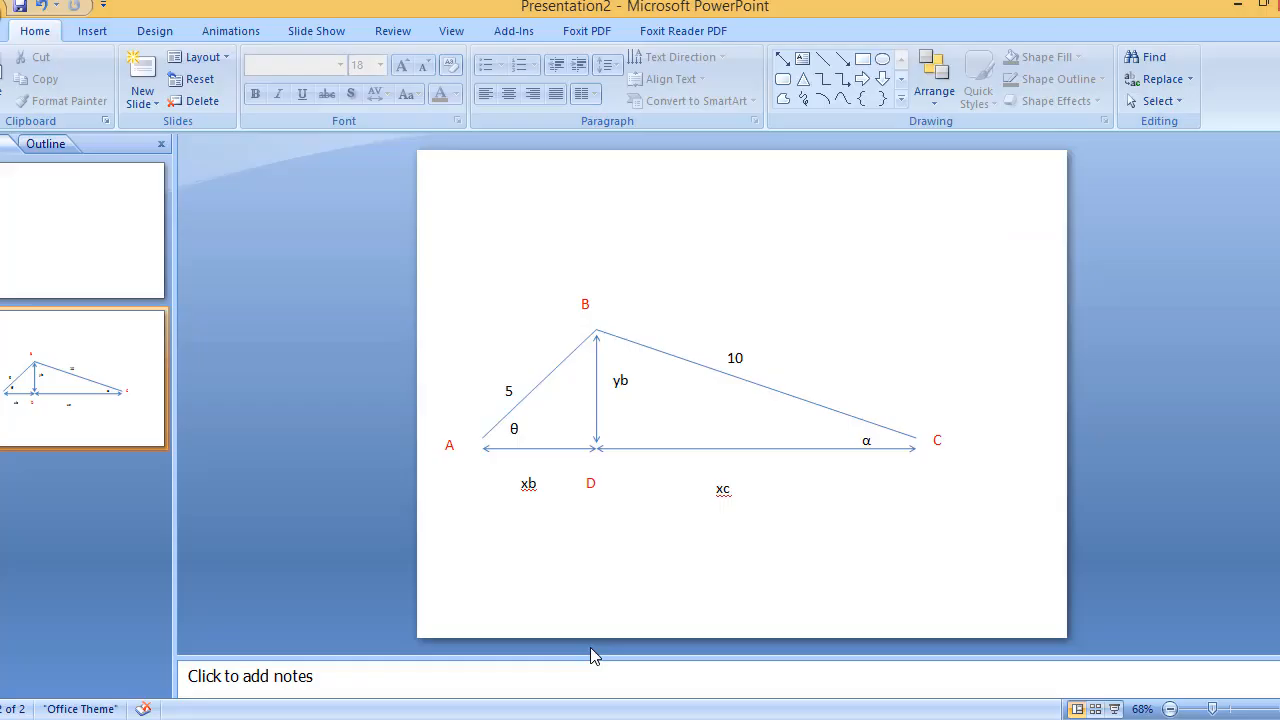
{"action": "mouse_move", "coordinate": [912, 442]}
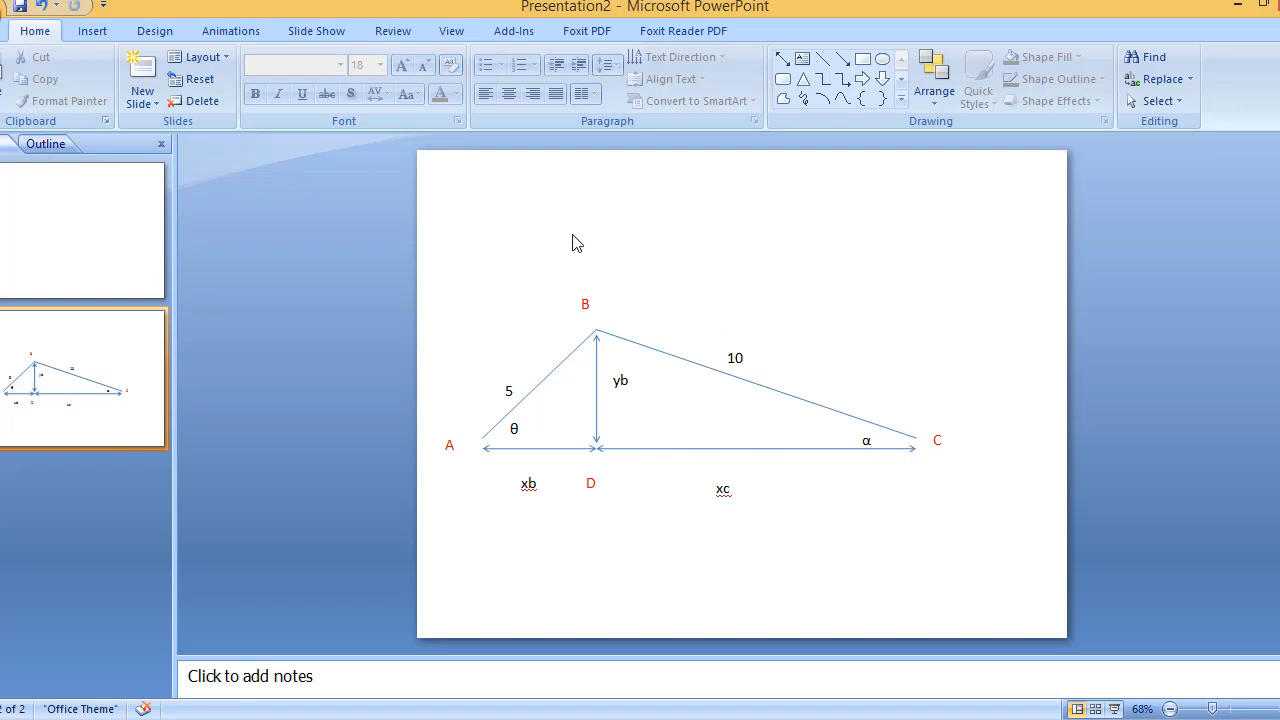
{"action": "mouse_move", "coordinate": [618, 472]}
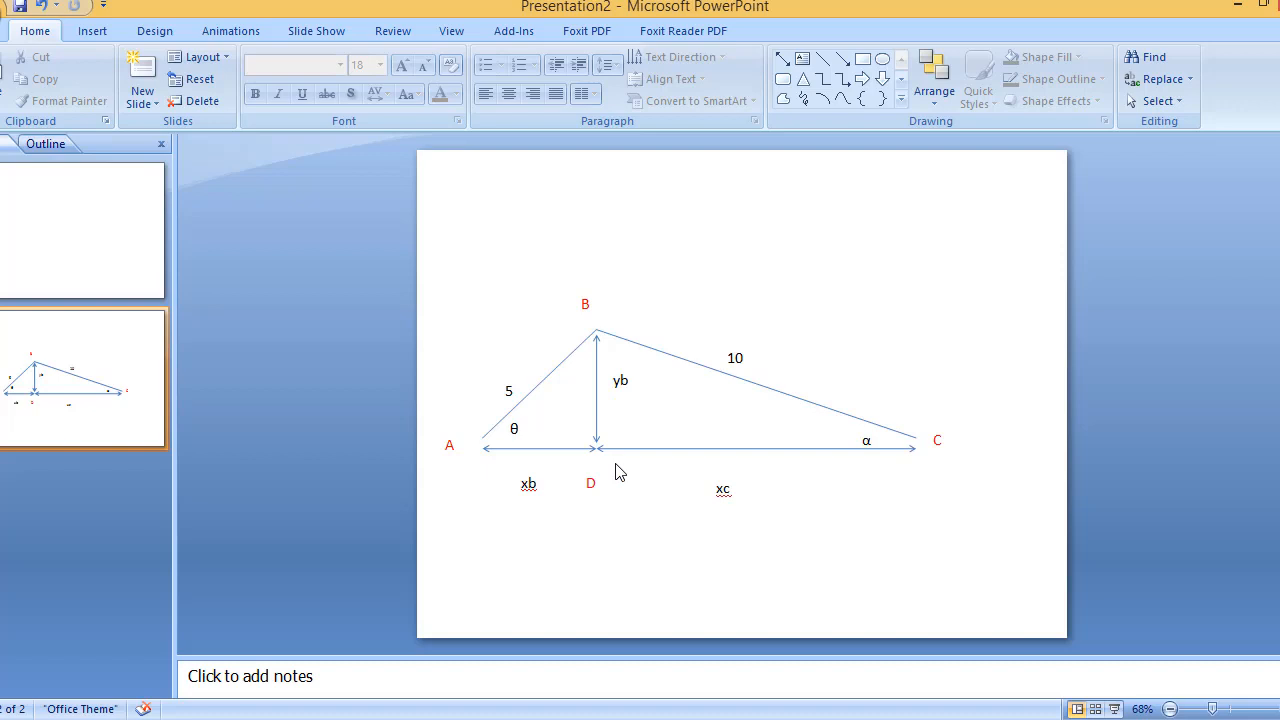
{"action": "mouse_move", "coordinate": [712, 358]}
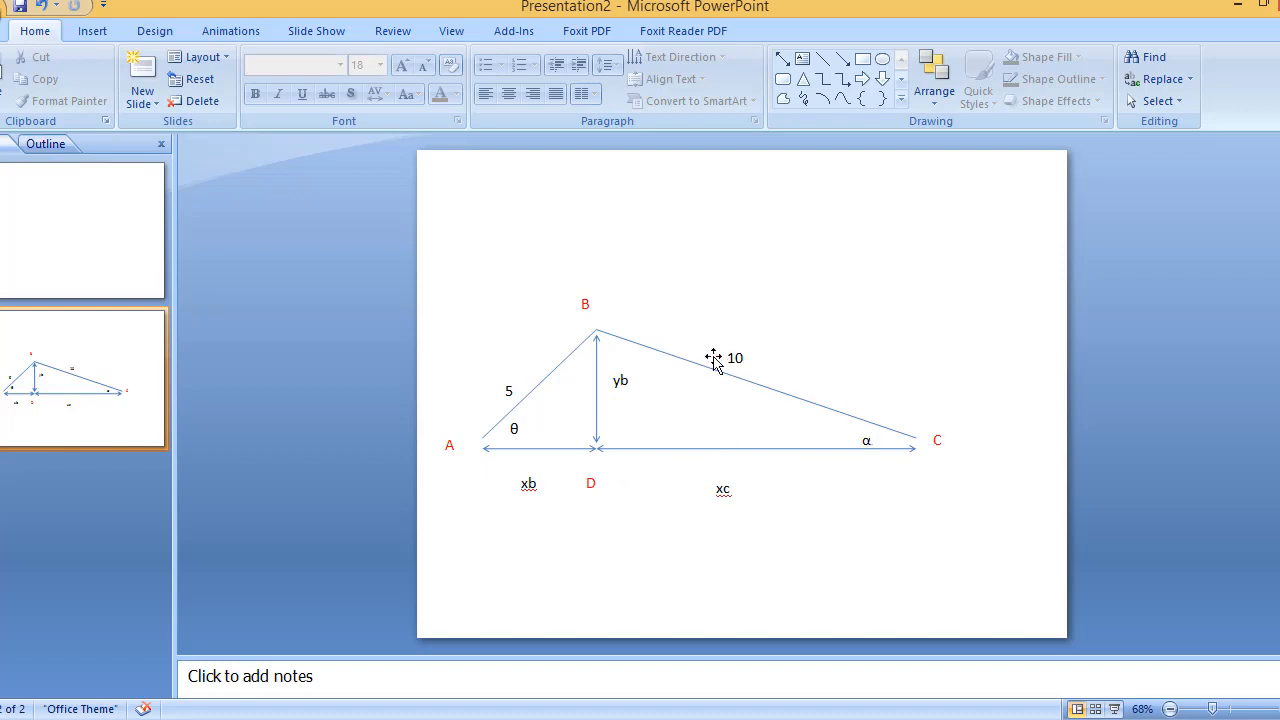
{"action": "mouse_move", "coordinate": [752, 318]}
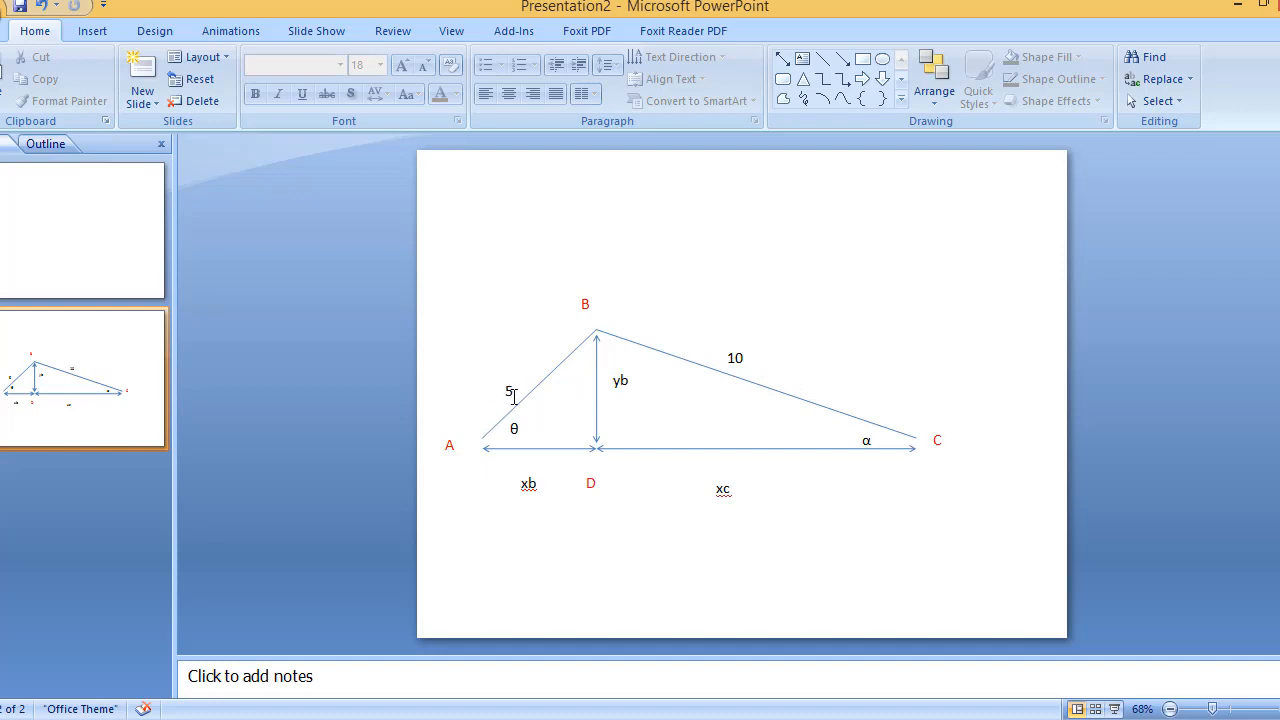
{"action": "mouse_move", "coordinate": [576, 420]}
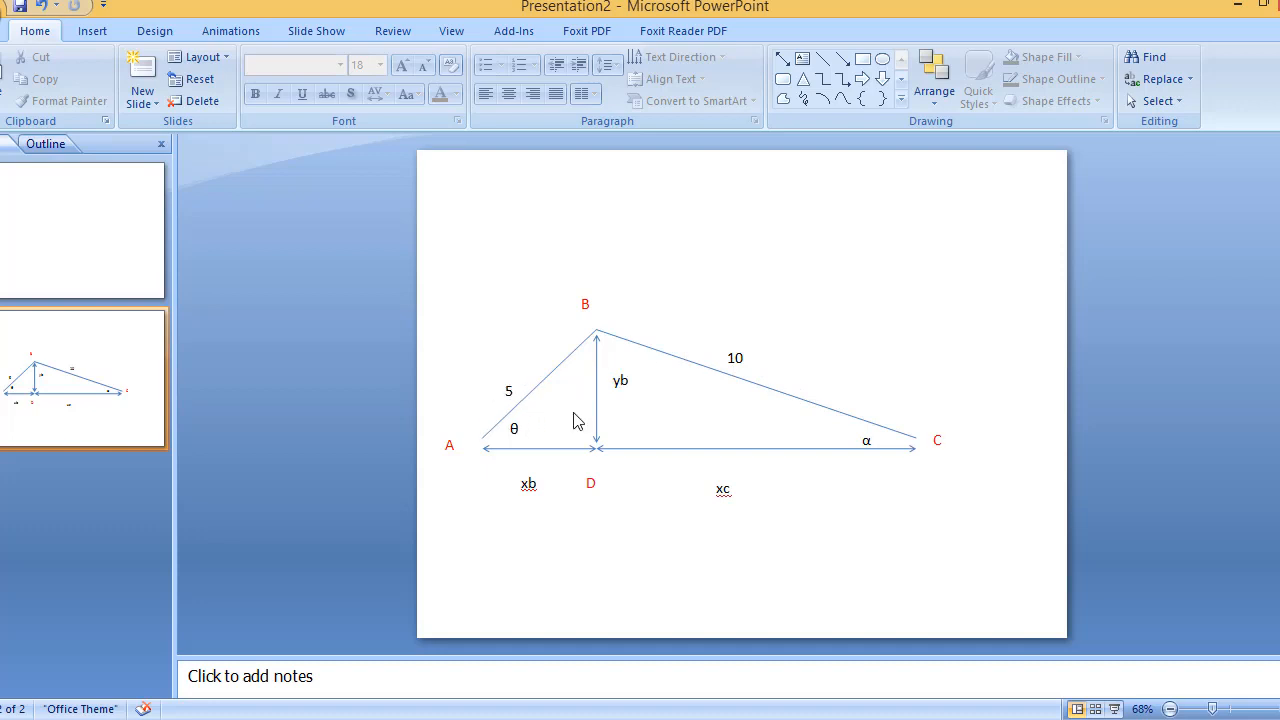
{"action": "mouse_move", "coordinate": [624, 458]}
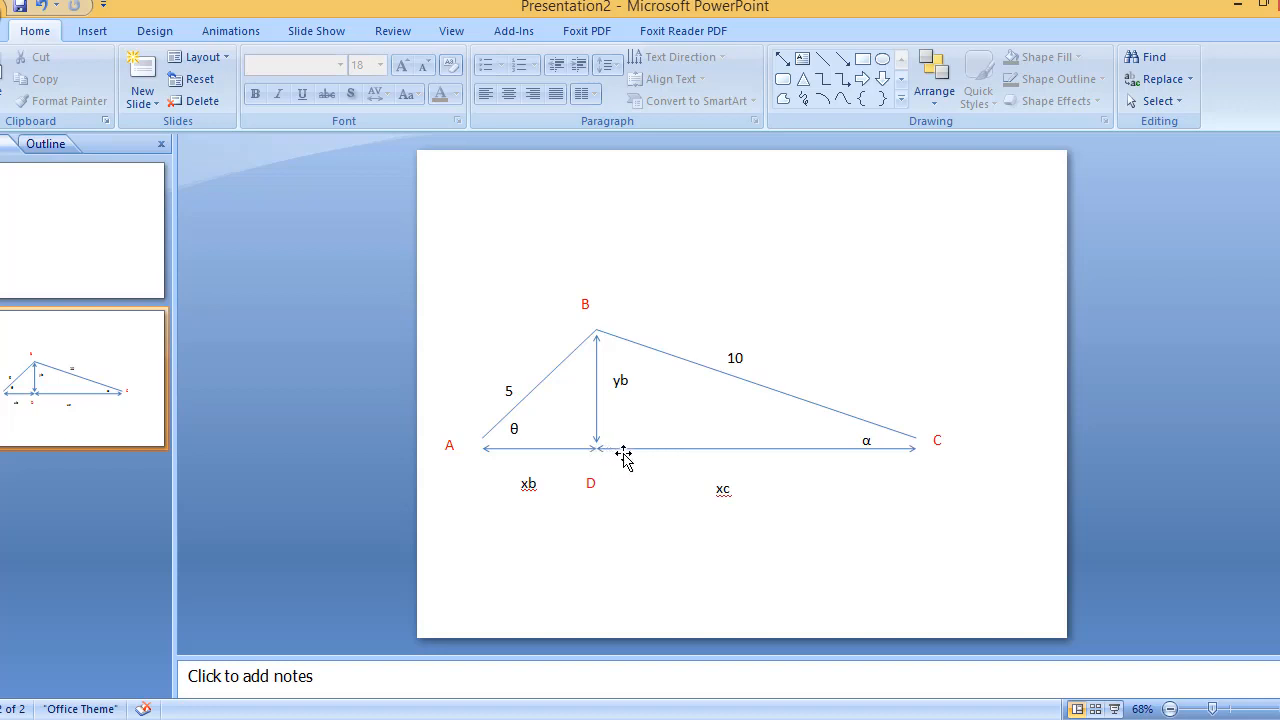
{"action": "mouse_move", "coordinate": [732, 380]}
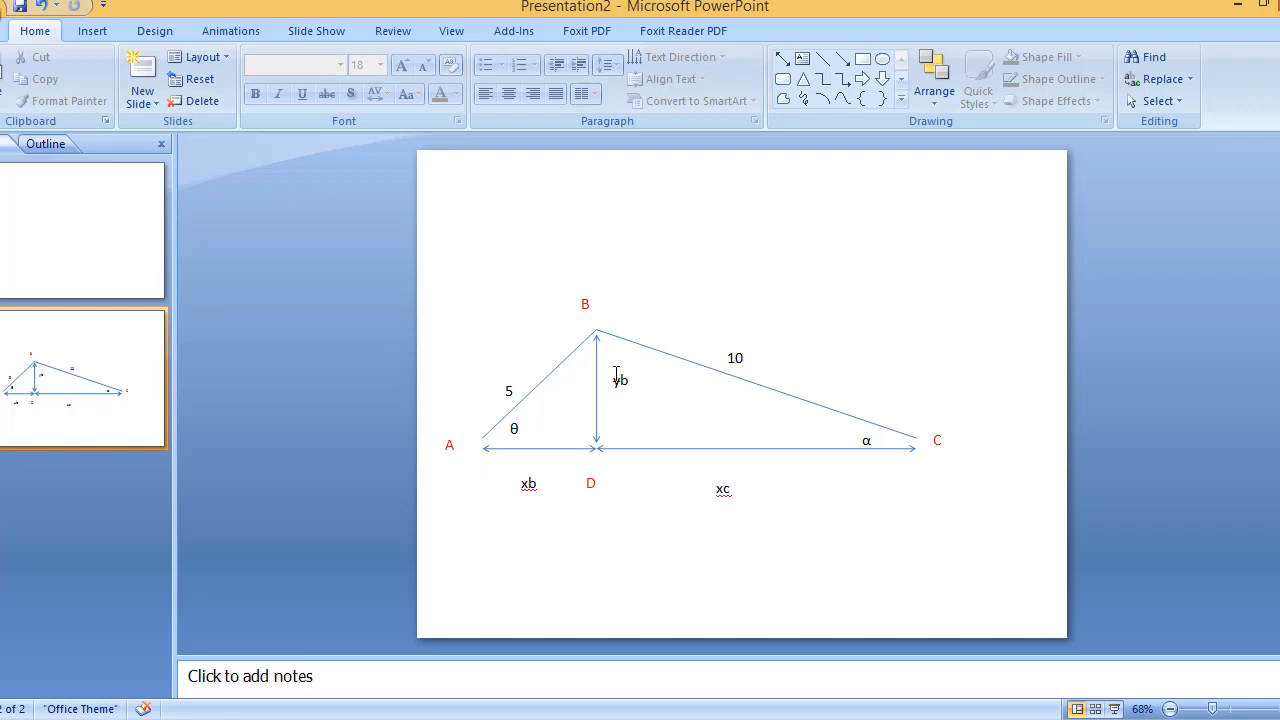
{"action": "mouse_move", "coordinate": [512, 552]}
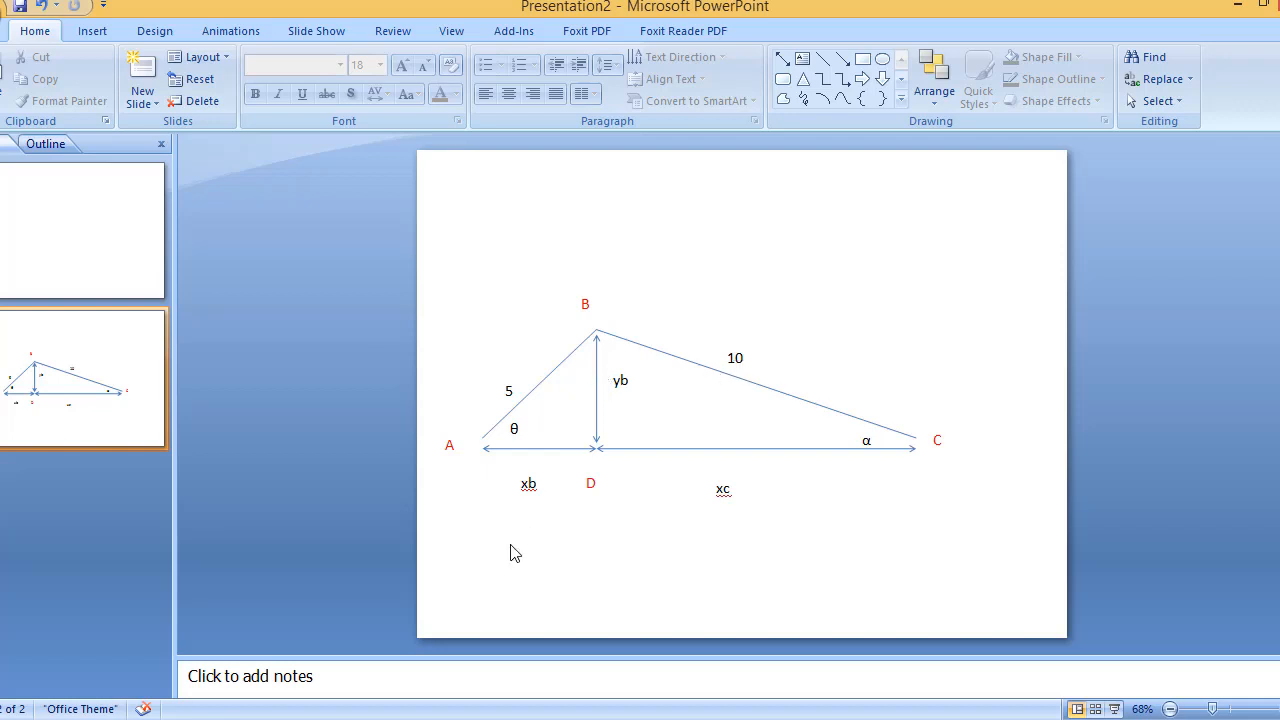
{"action": "mouse_move", "coordinate": [576, 626]}
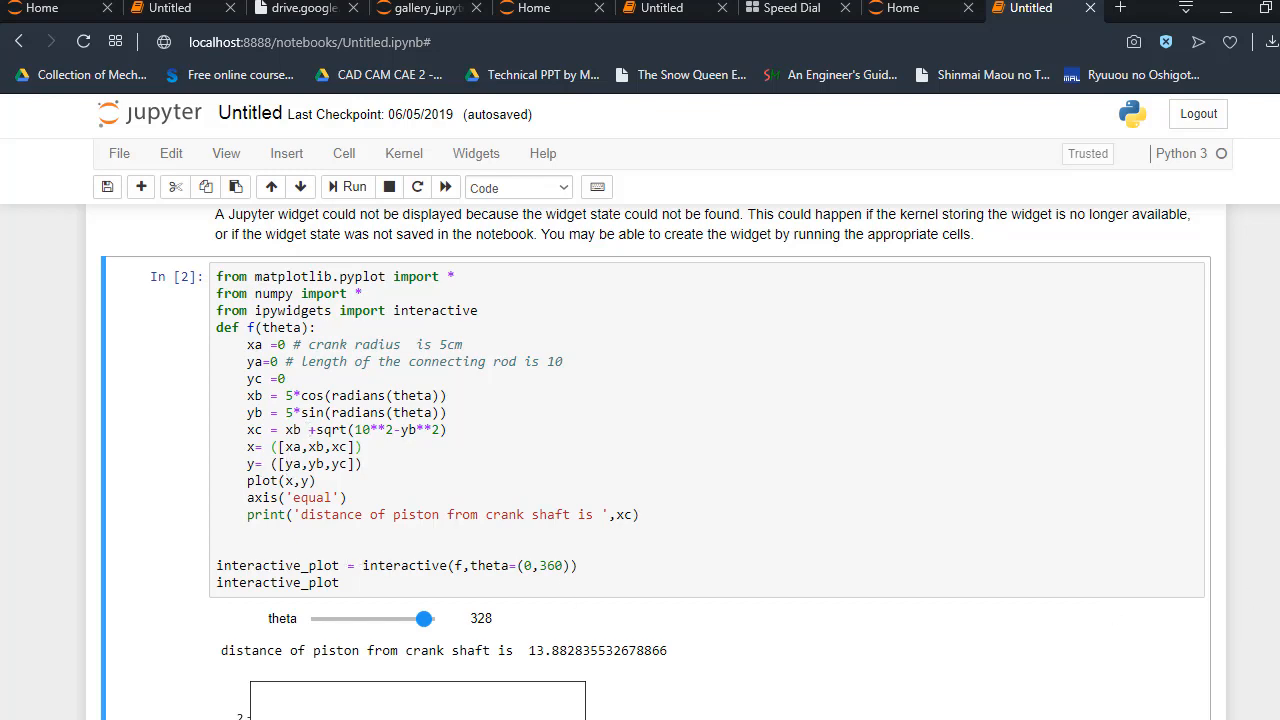
Switch from the notebook plot to the Presentation2 triangle ABC diagram in PowerPoint
{"action": "scroll", "scroll_direction": "down", "scroll_amount": 3}
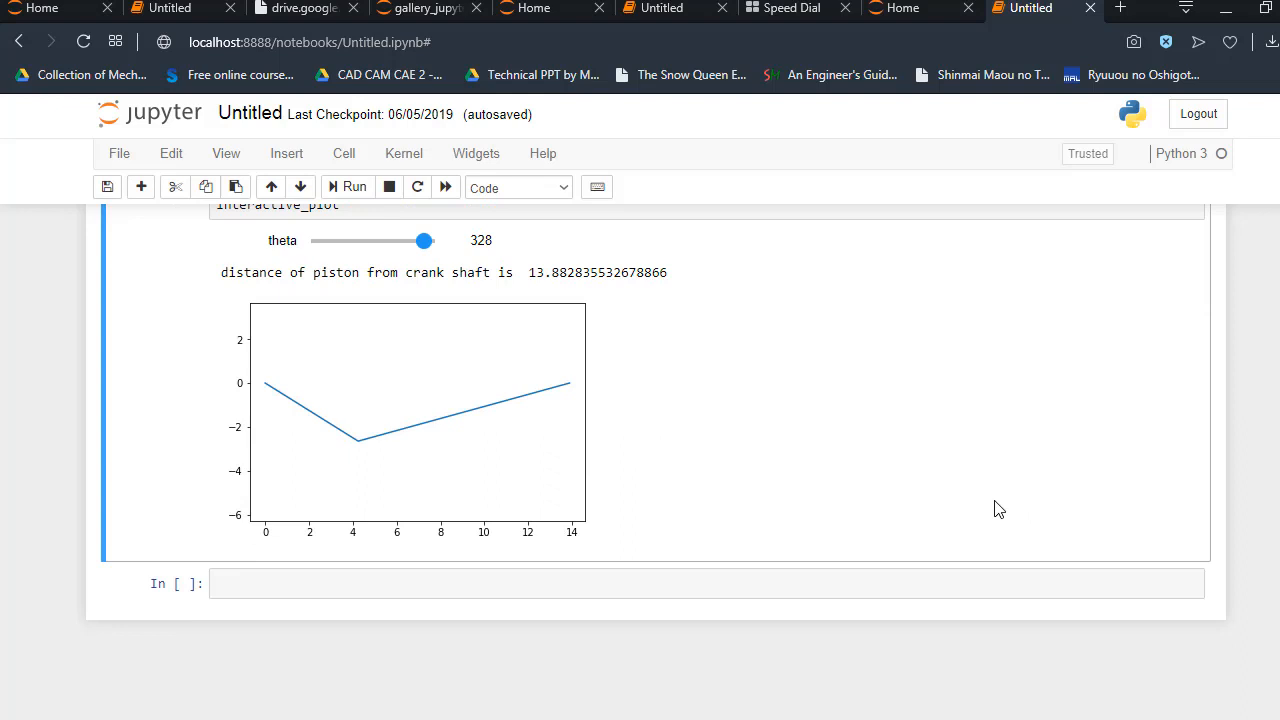
{"action": "mouse_move", "coordinate": [784, 554]}
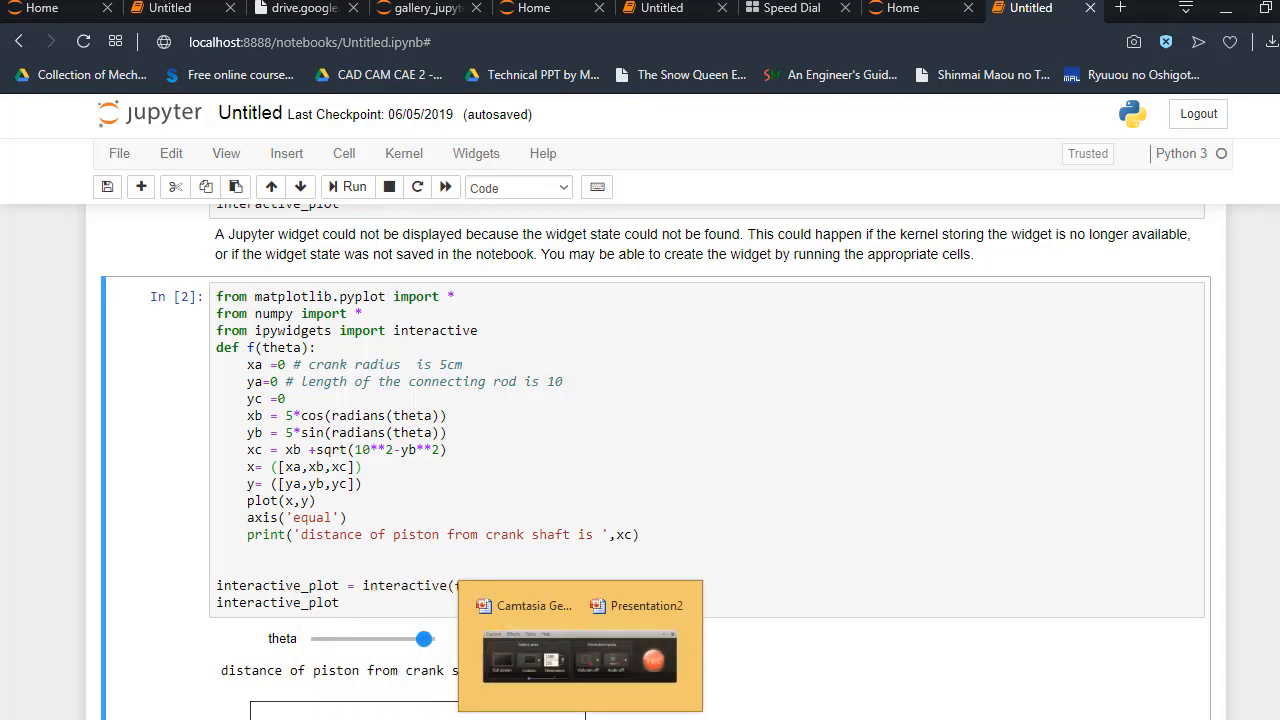
{"action": "left_click", "coordinate": [644, 604]}
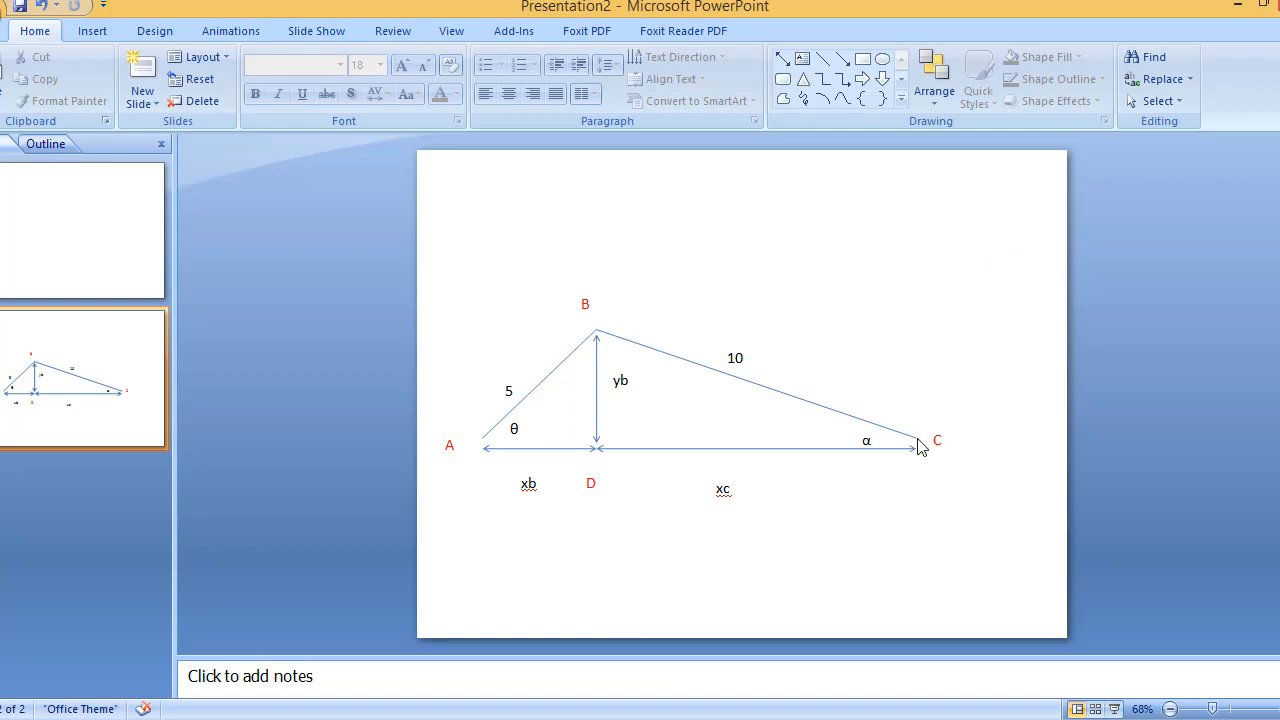
{"action": "mouse_move", "coordinate": [1060, 422]}
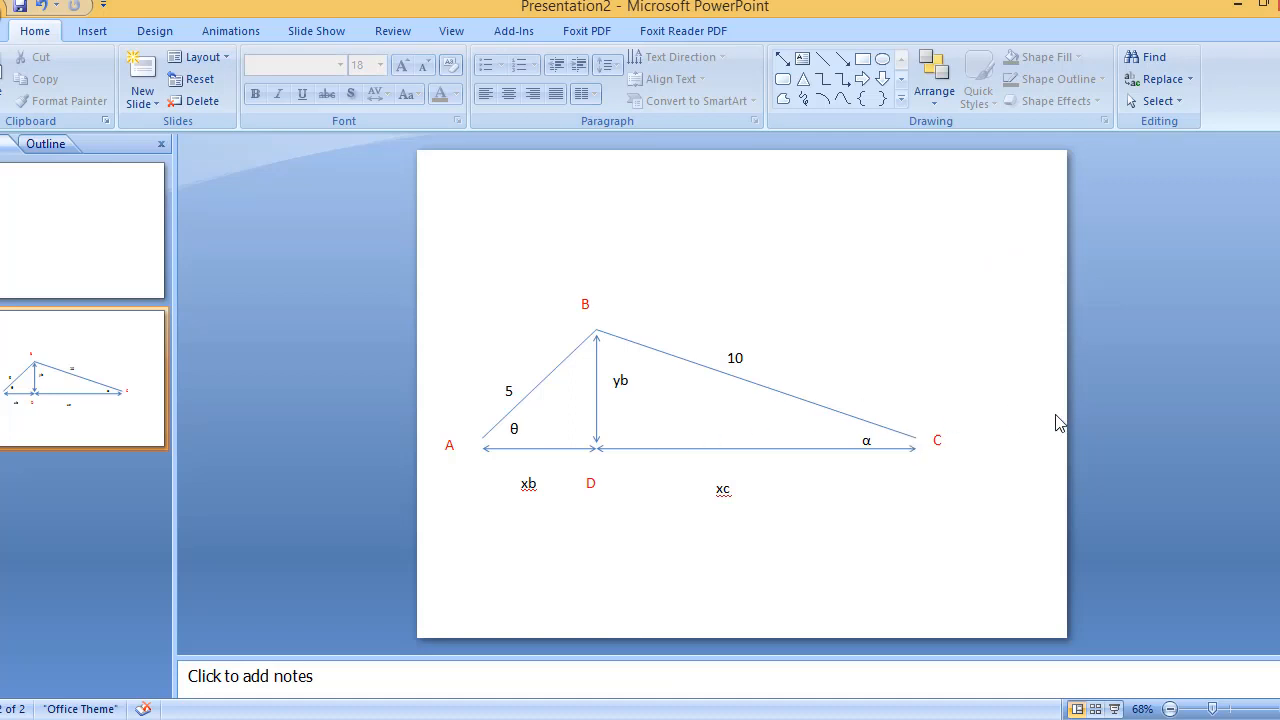
{"action": "mouse_move", "coordinate": [930, 440]}
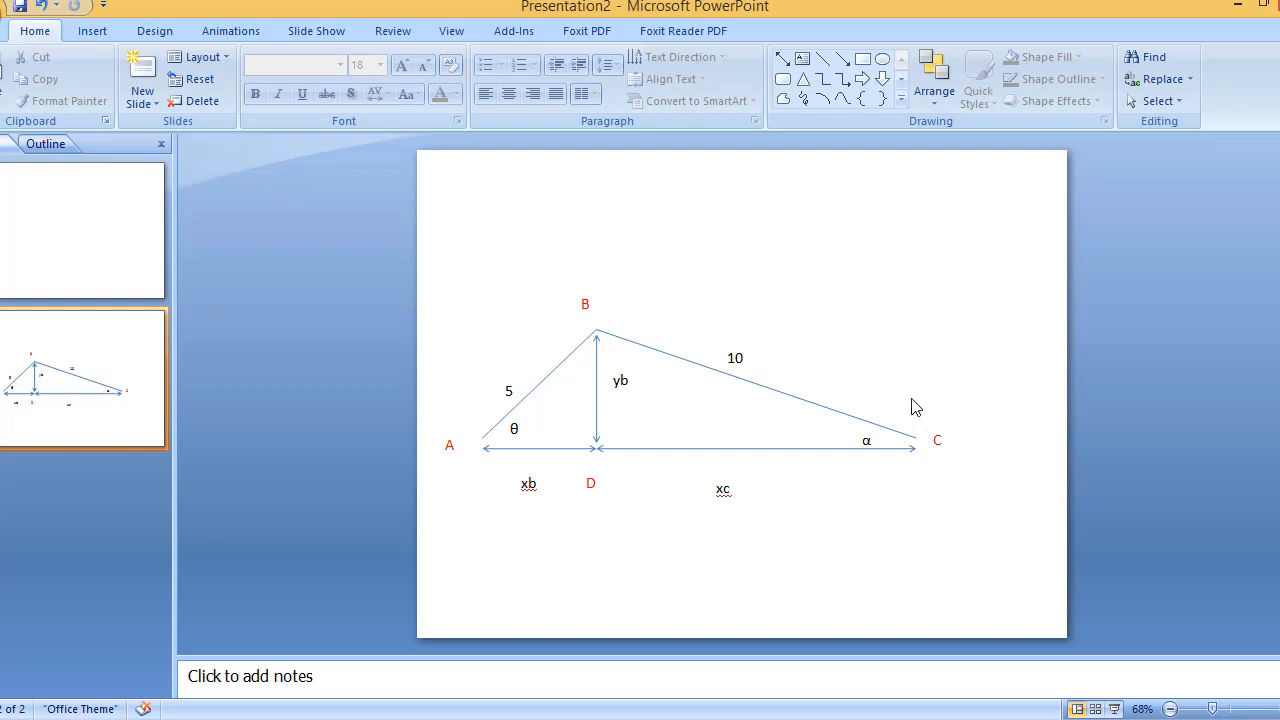
{"action": "mouse_move", "coordinate": [688, 452]}
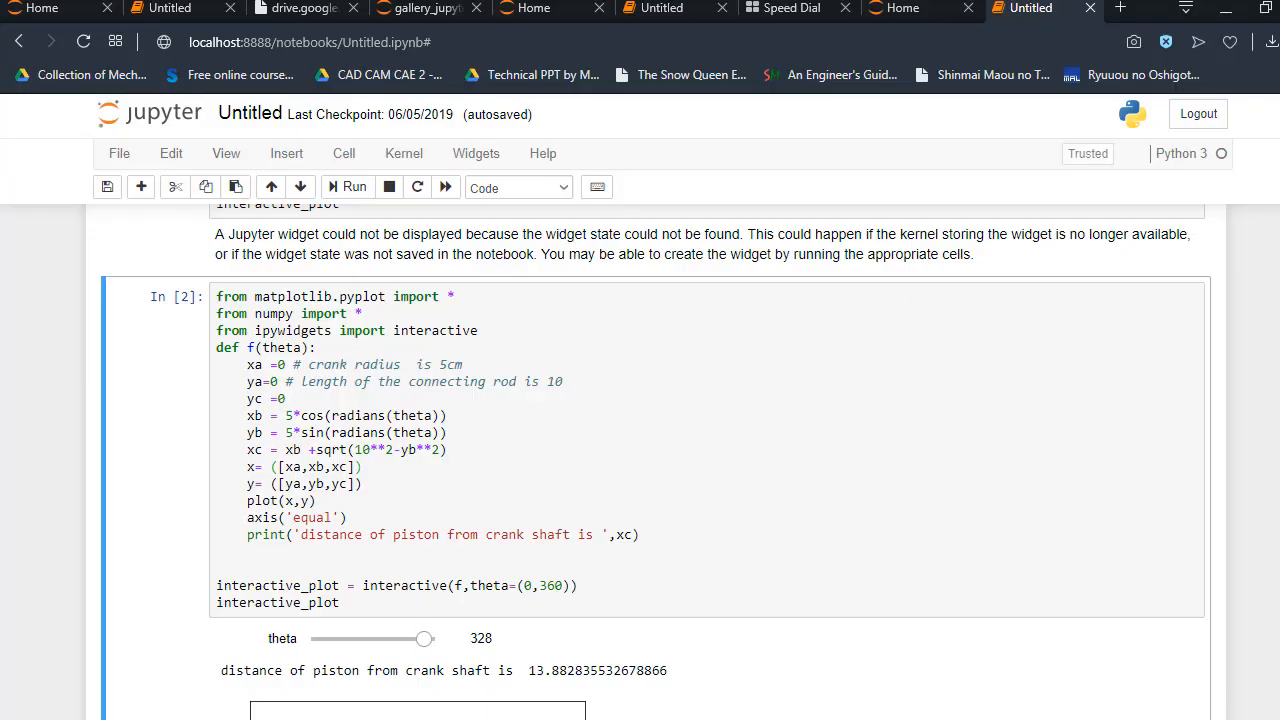
{"action": "left_click", "coordinate": [424, 638]}
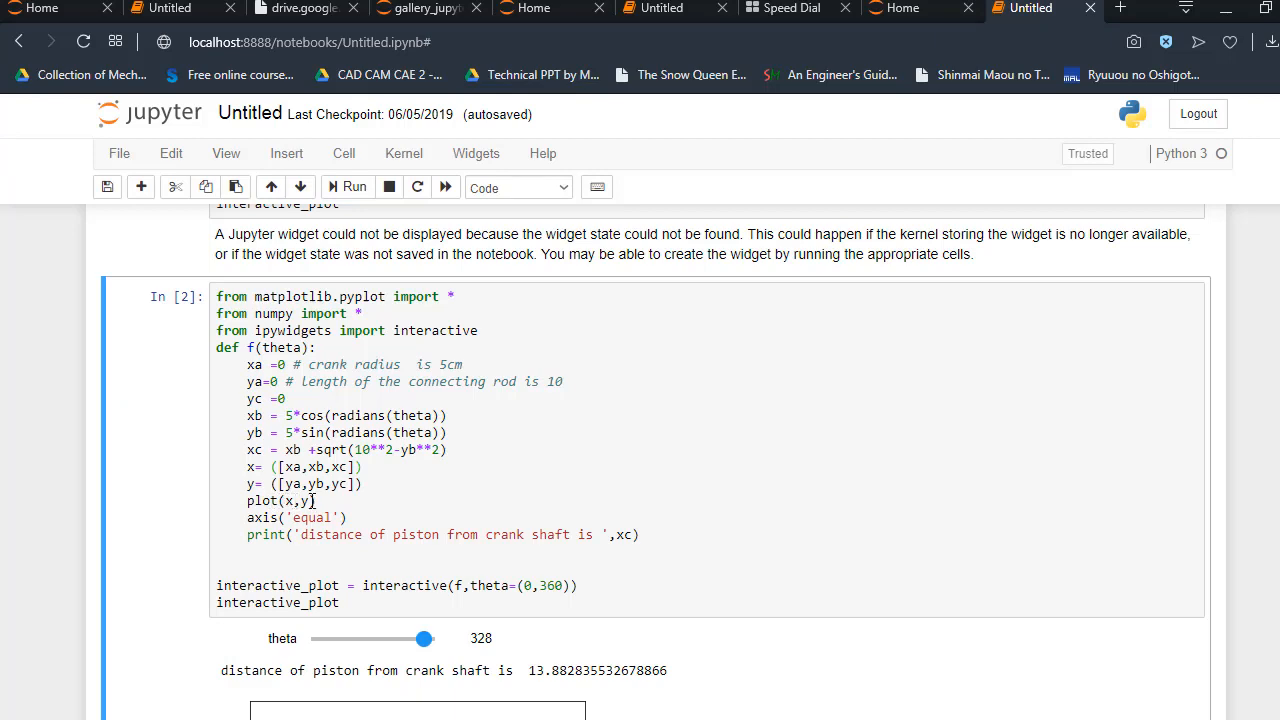
{"action": "scroll", "scroll_direction": "down", "scroll_amount": 3}
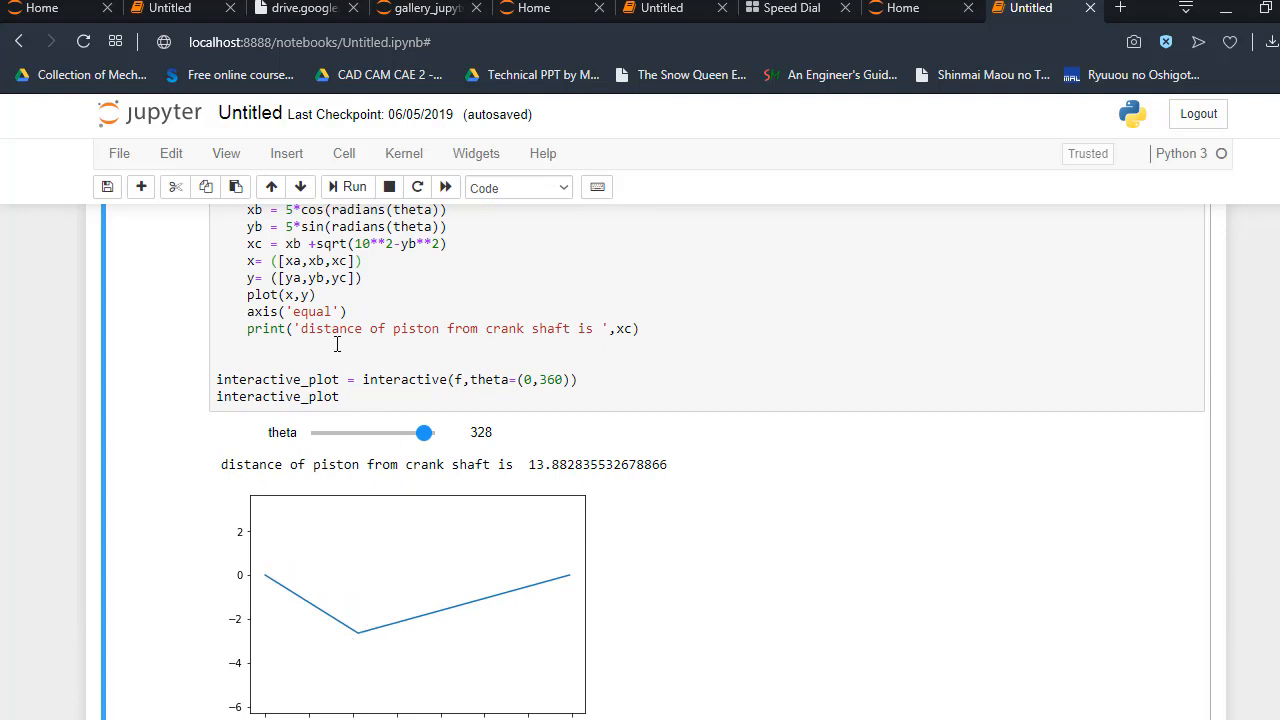
{"action": "mouse_move", "coordinate": [496, 332]}
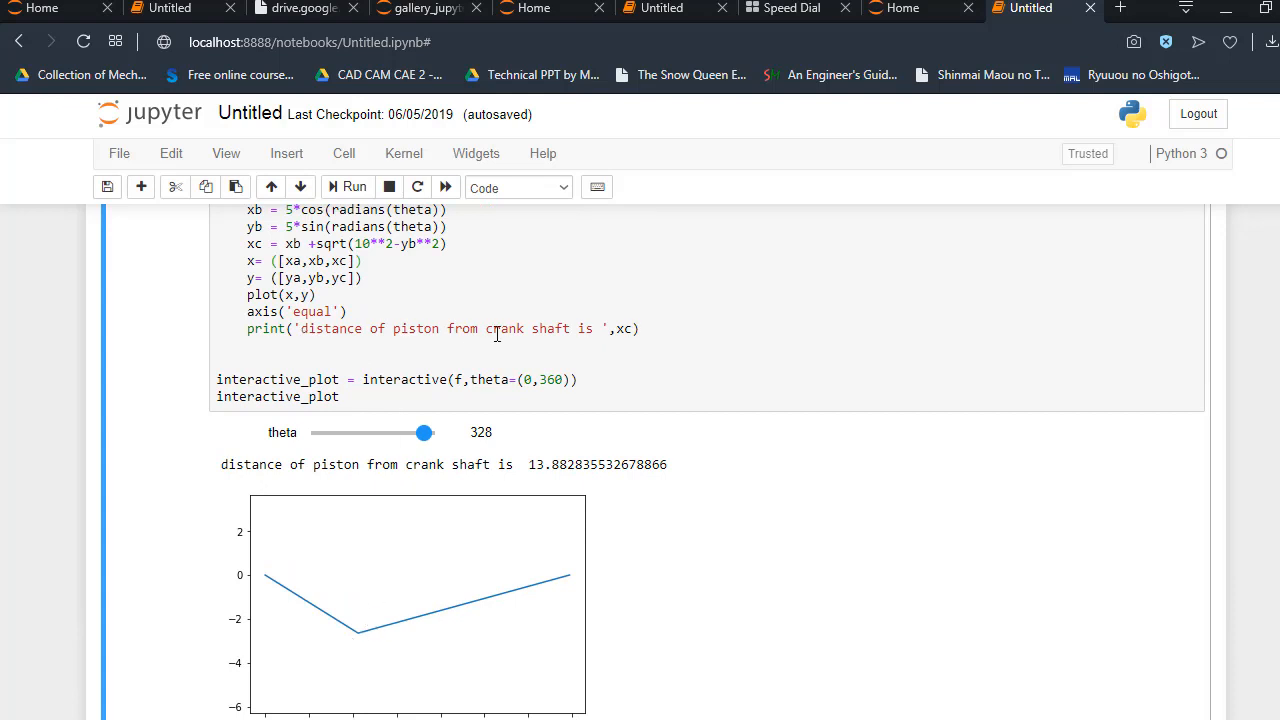
{"action": "mouse_move", "coordinate": [624, 338]}
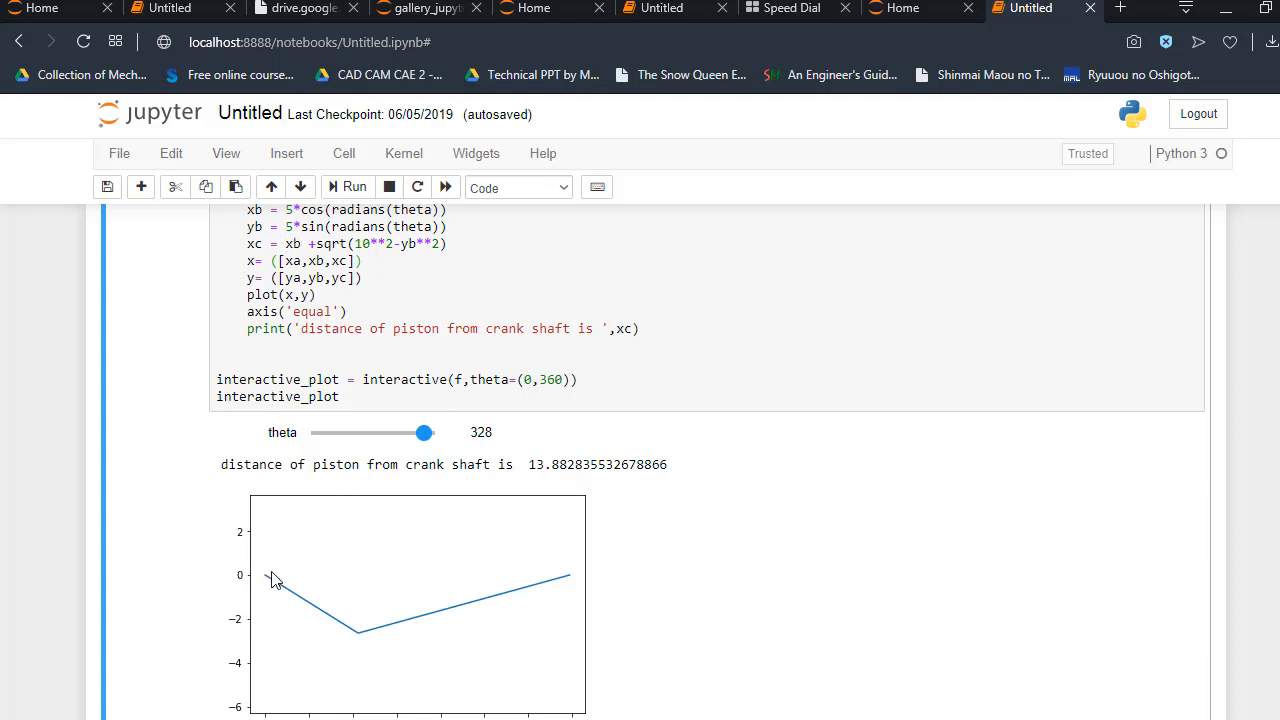
{"action": "mouse_move", "coordinate": [368, 572]}
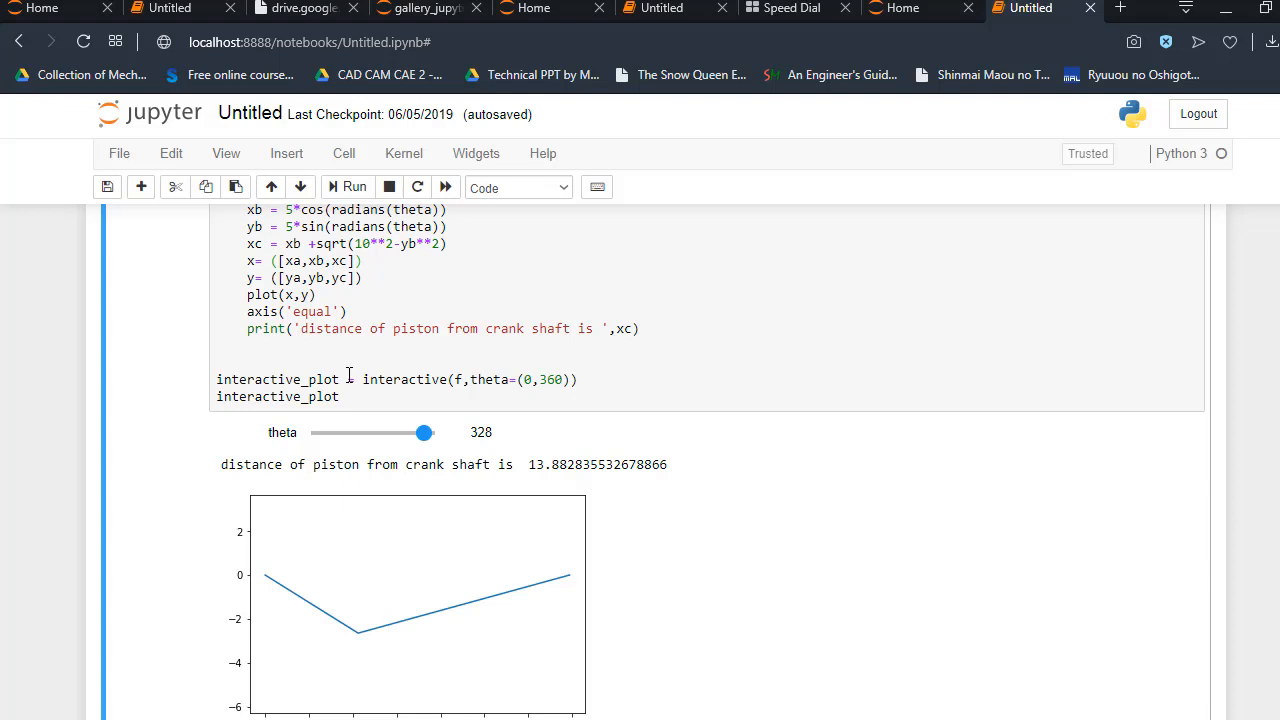
{"action": "type", "text": "="}
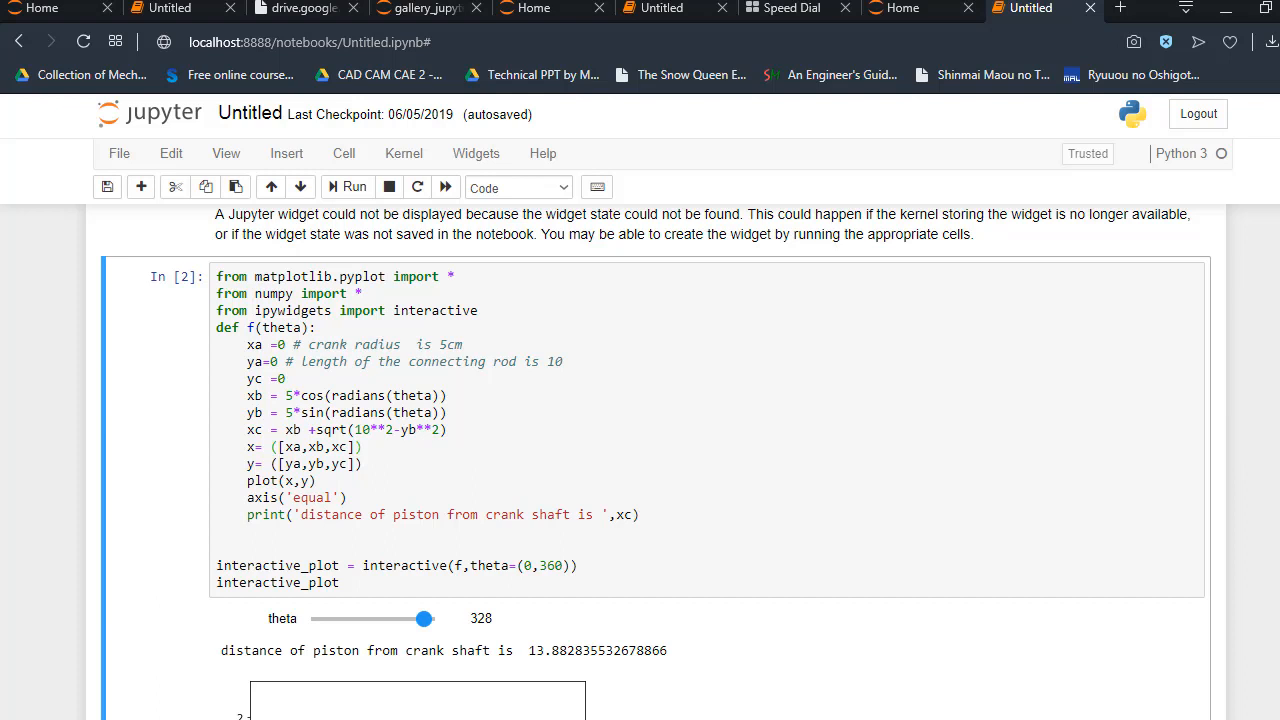
{"action": "scroll", "scroll_direction": "down", "scroll_amount": 3}
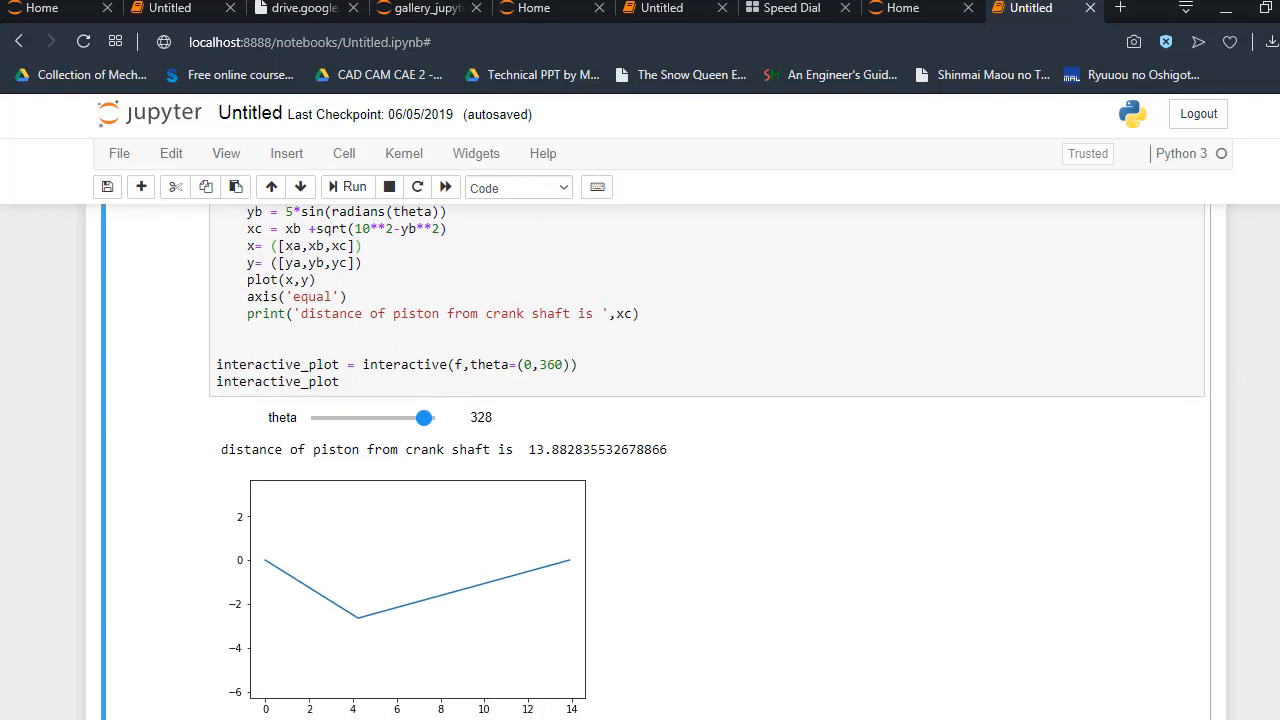
Set theta to 165, then 93, then 177, giving piston distance about 5.003
{"action": "left_click_drag", "start_coordinate": [424, 418], "coordinate": [368, 418]}
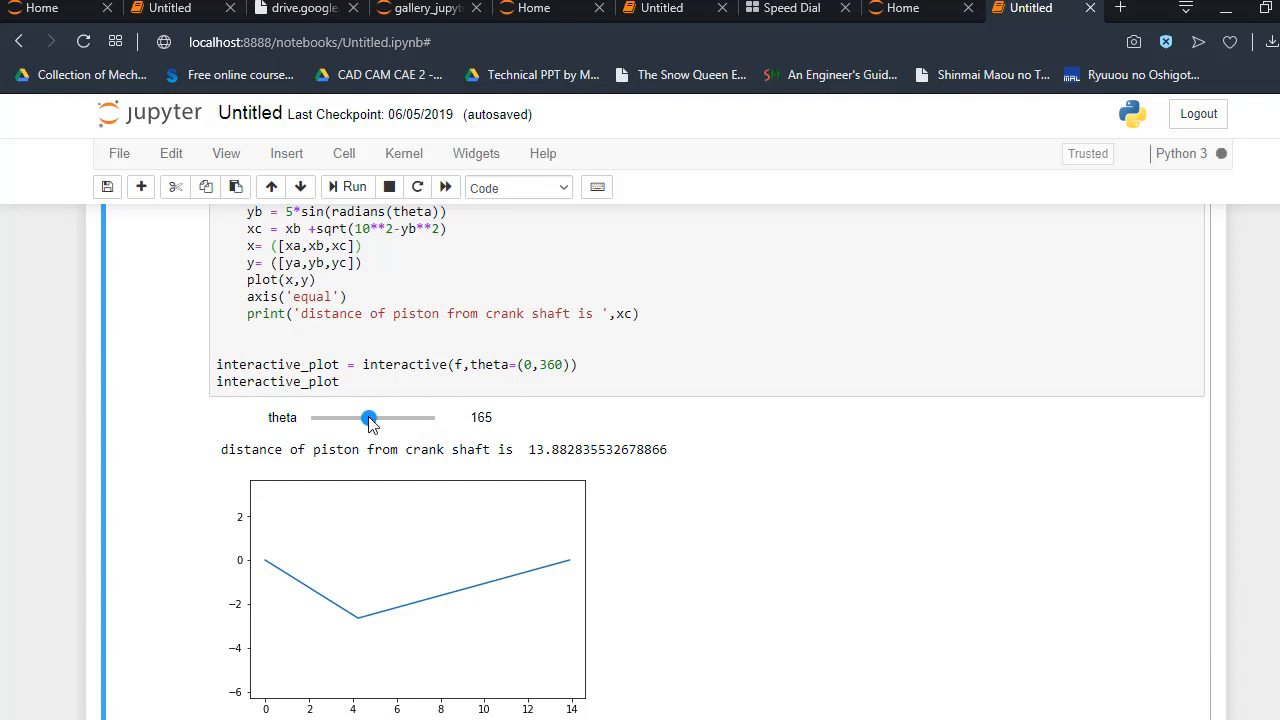
{"action": "left_click_drag", "start_coordinate": [368, 418], "coordinate": [344, 418]}
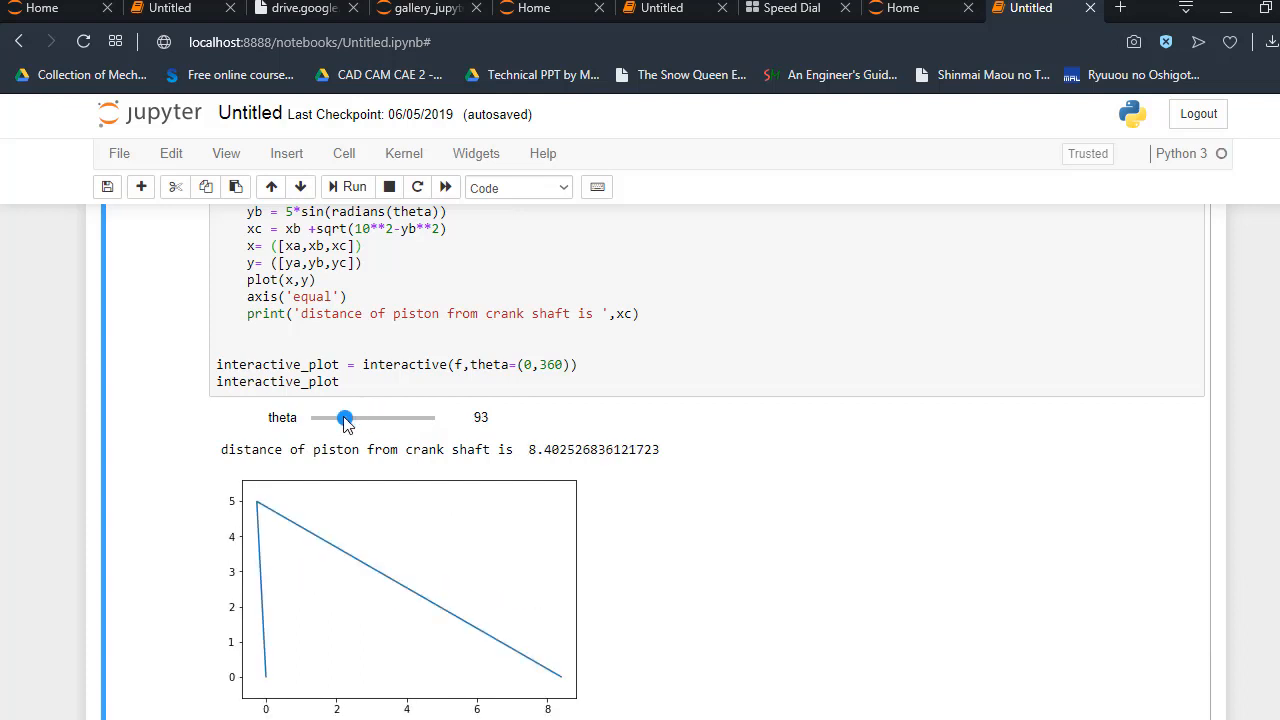
{"action": "left_click_drag", "start_coordinate": [344, 418], "coordinate": [372, 418]}
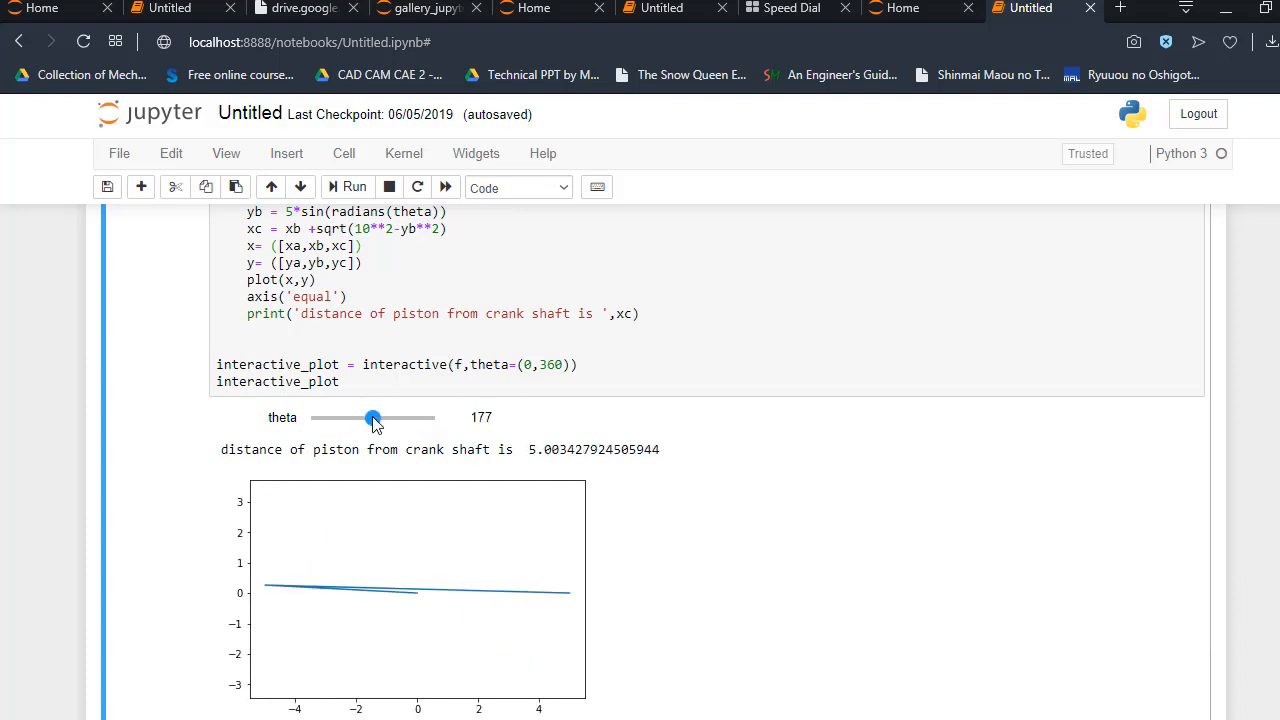